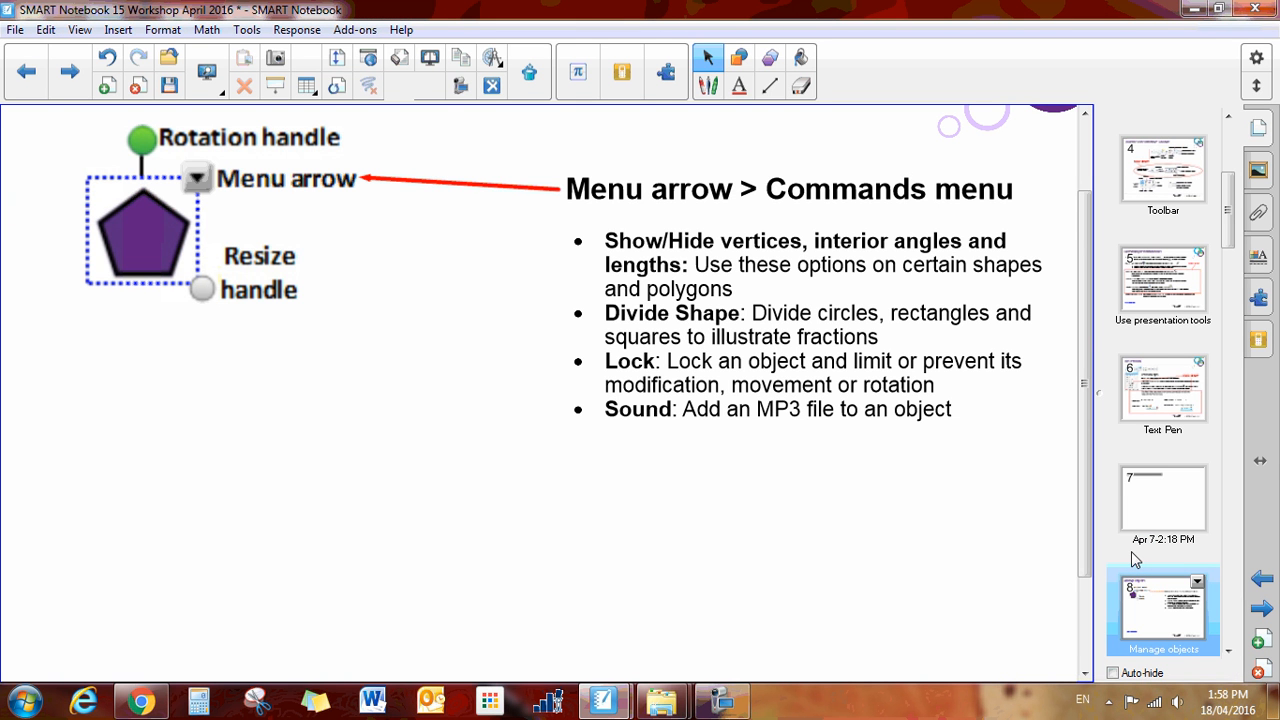
mouse_move(739, 58)
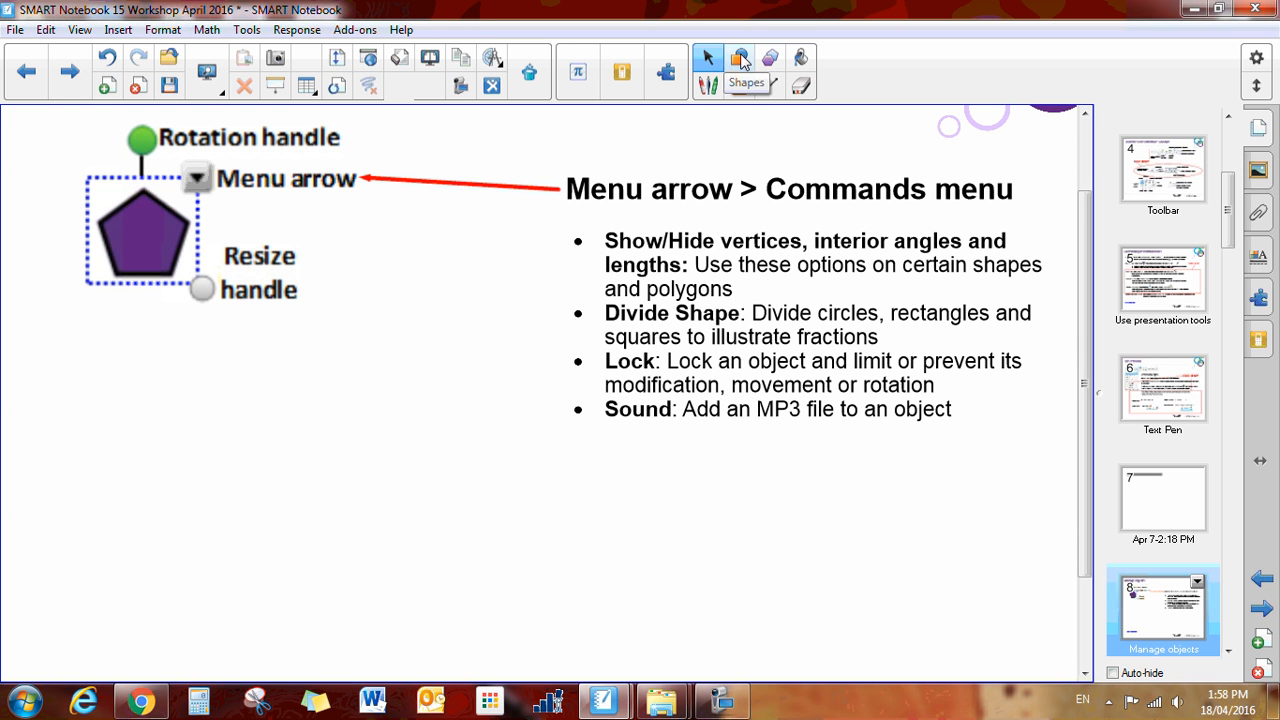
Draw a square with the Shapes tool below the pentagon diagram.
left_click(740, 72)
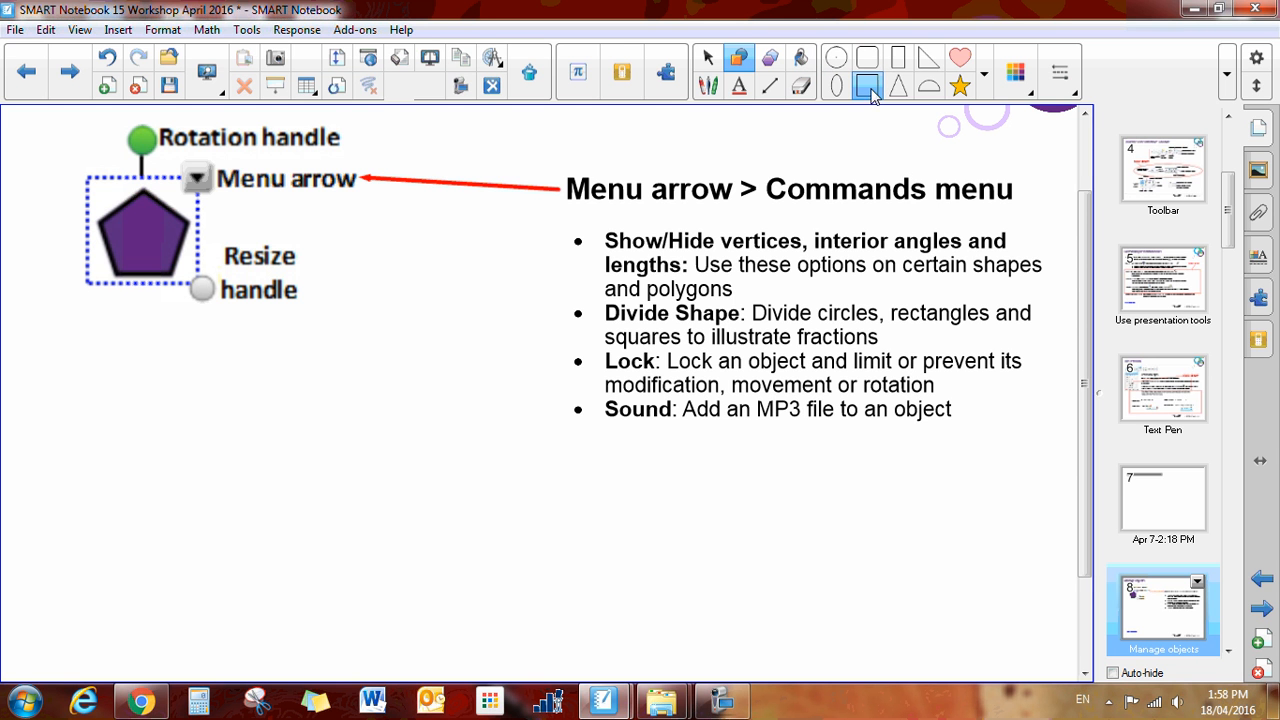
left_click_drag(219, 393, 345, 519)
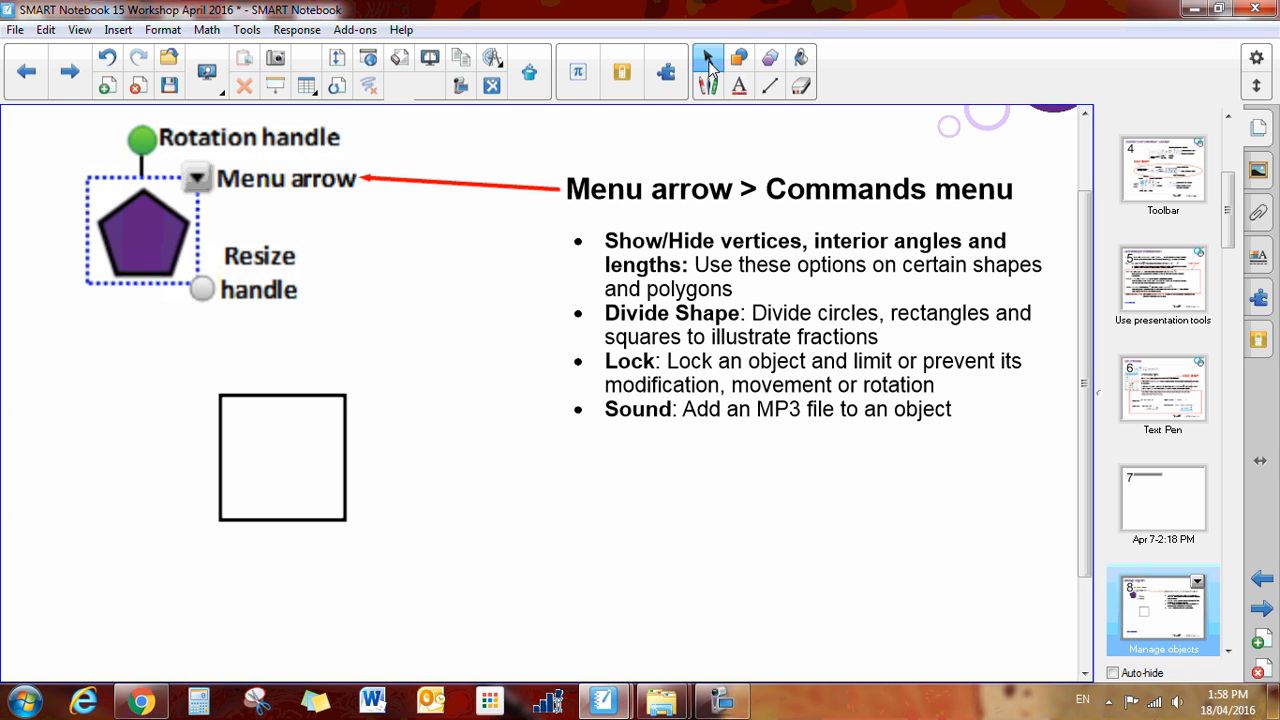
mouse_move(316, 395)
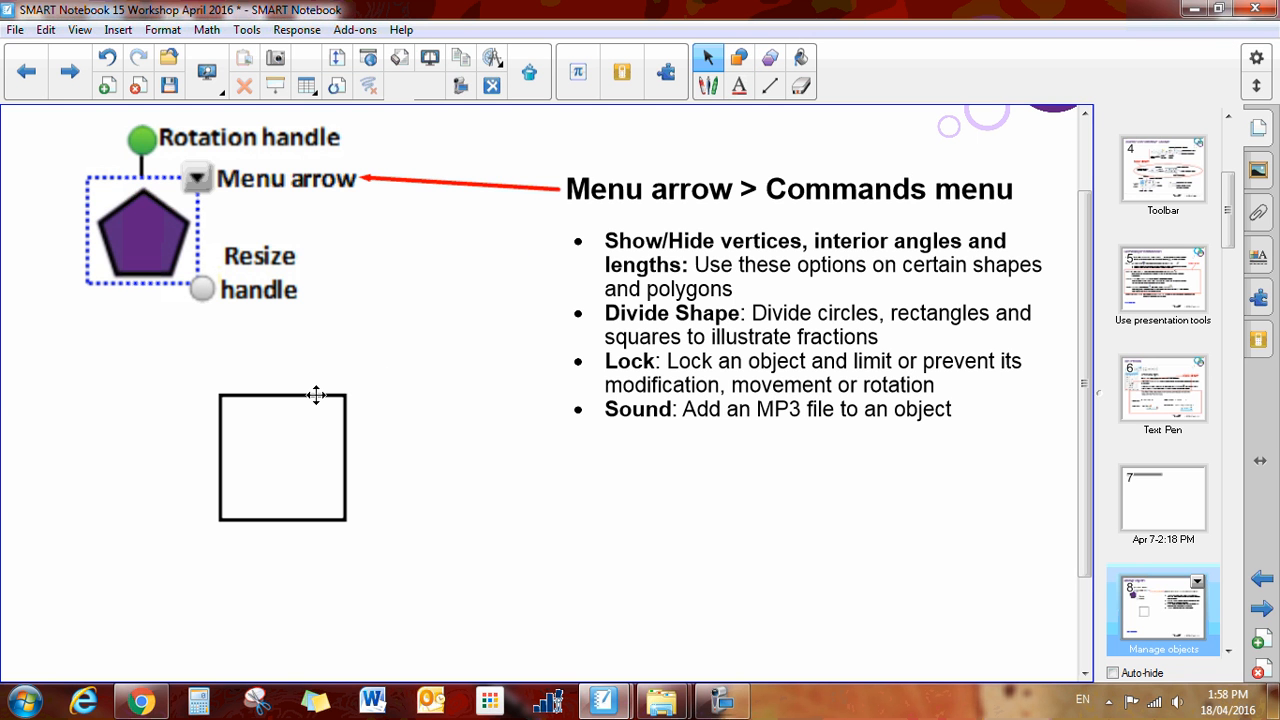
Pull a corner of the square into a trapezoid and show its interior angles.
left_click(282, 457)
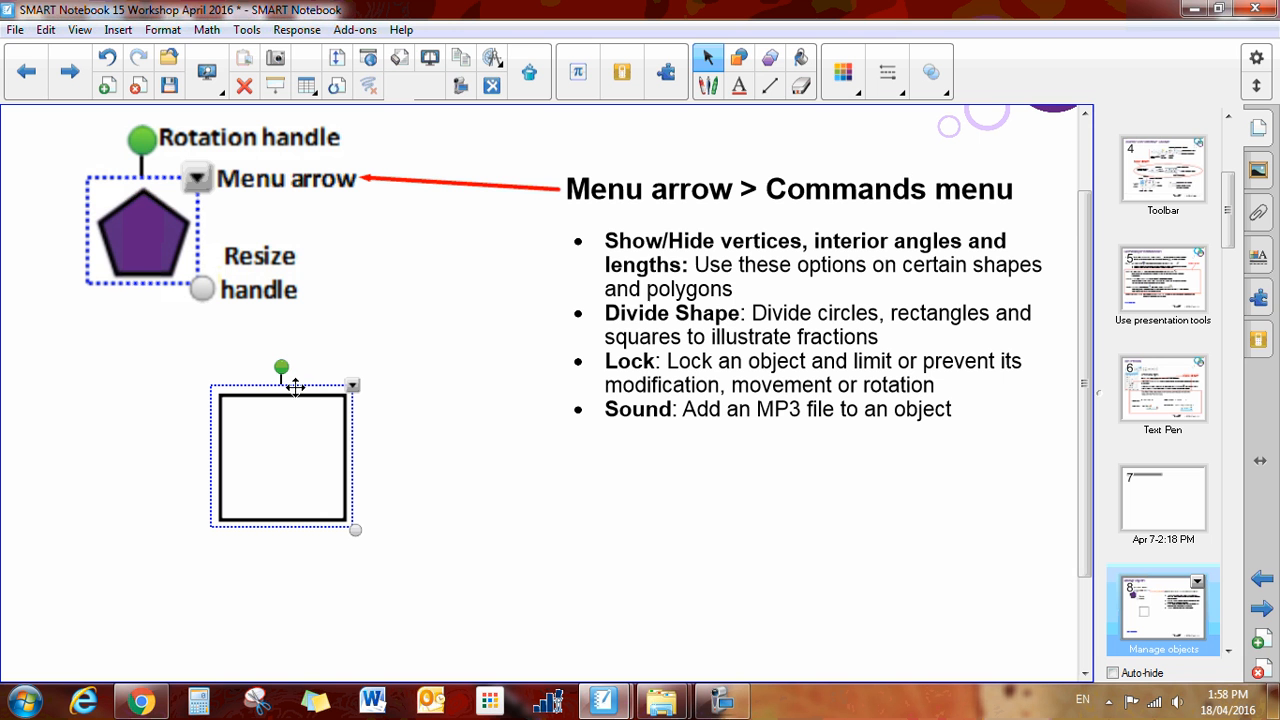
mouse_move(360, 393)
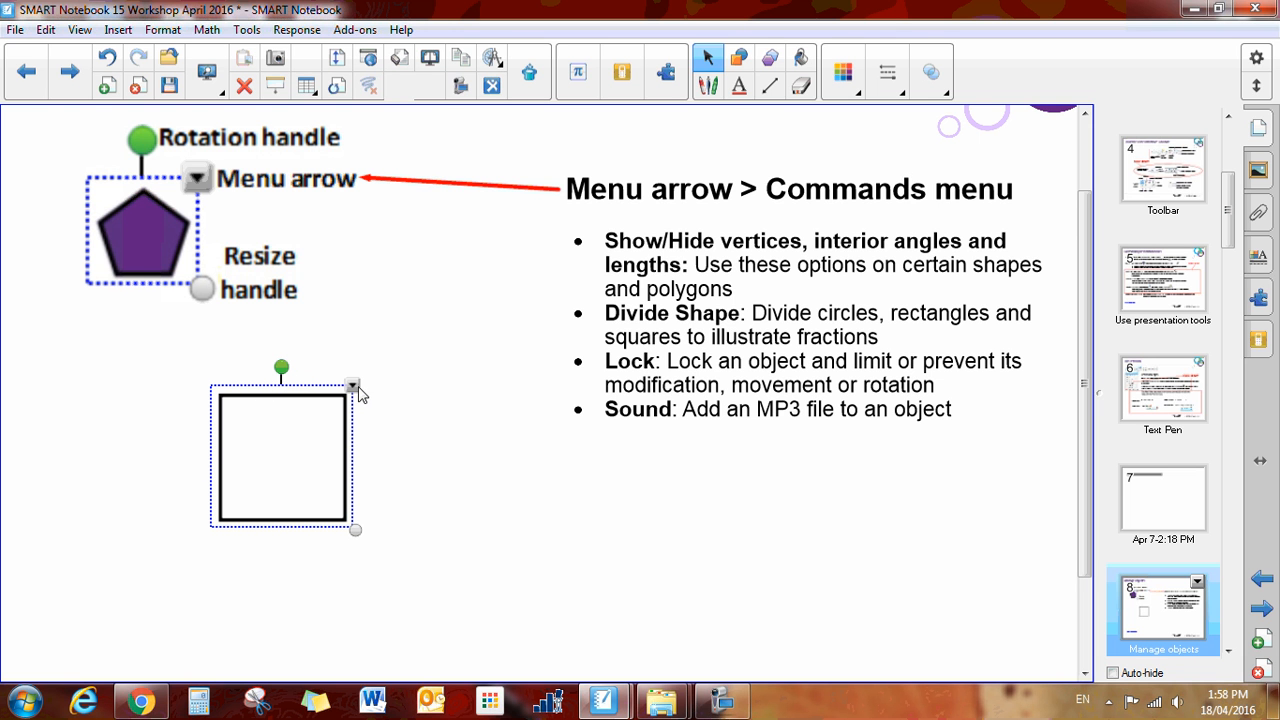
mouse_move(356, 393)
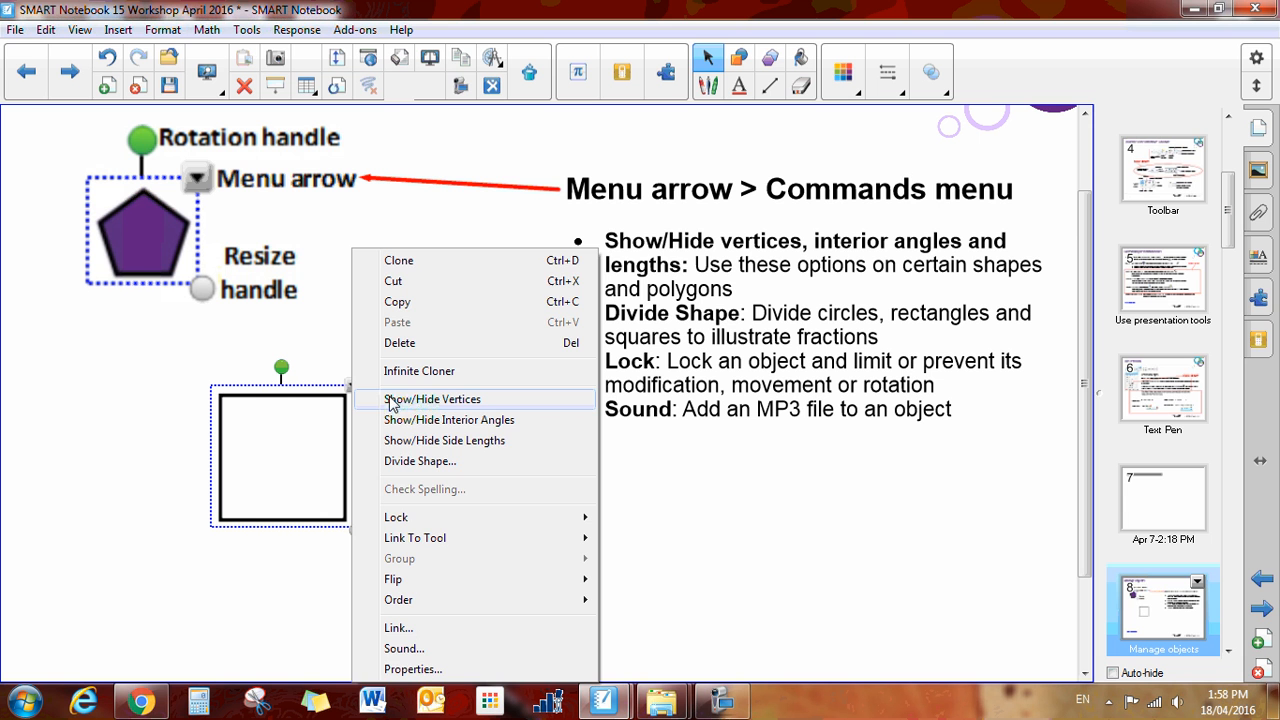
mouse_move(430, 405)
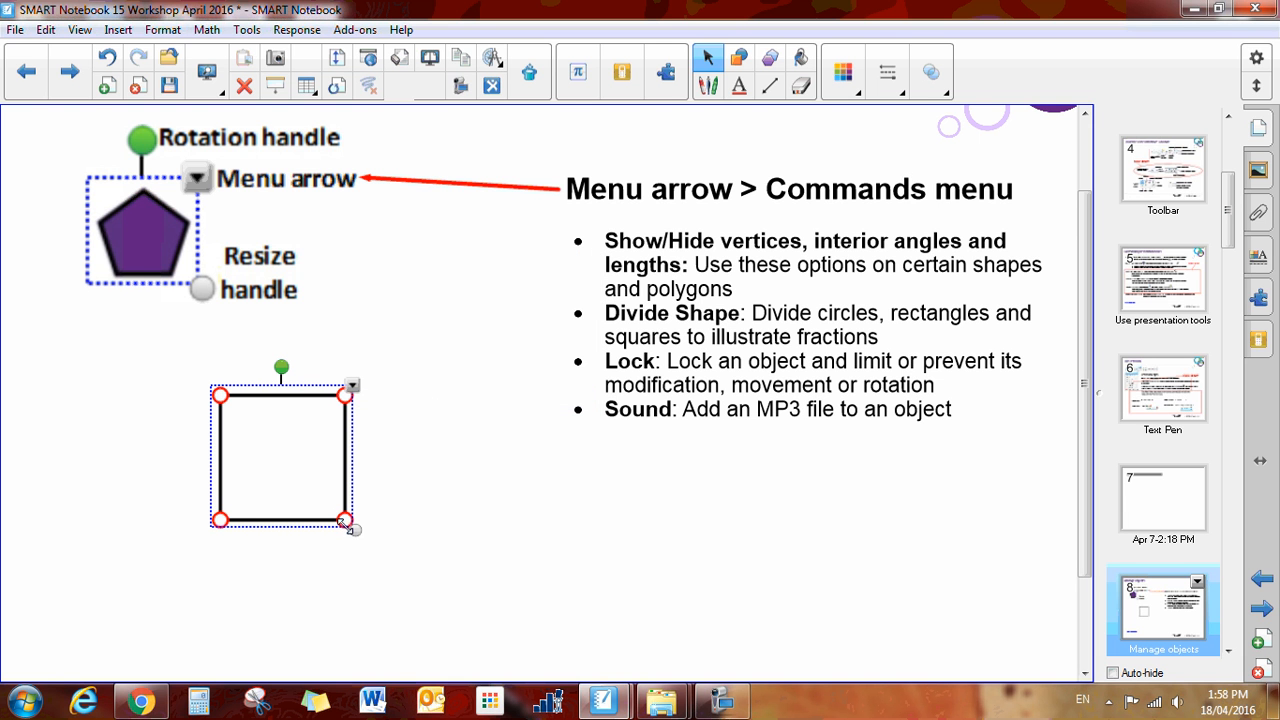
left_click_drag(347, 520, 437, 522)
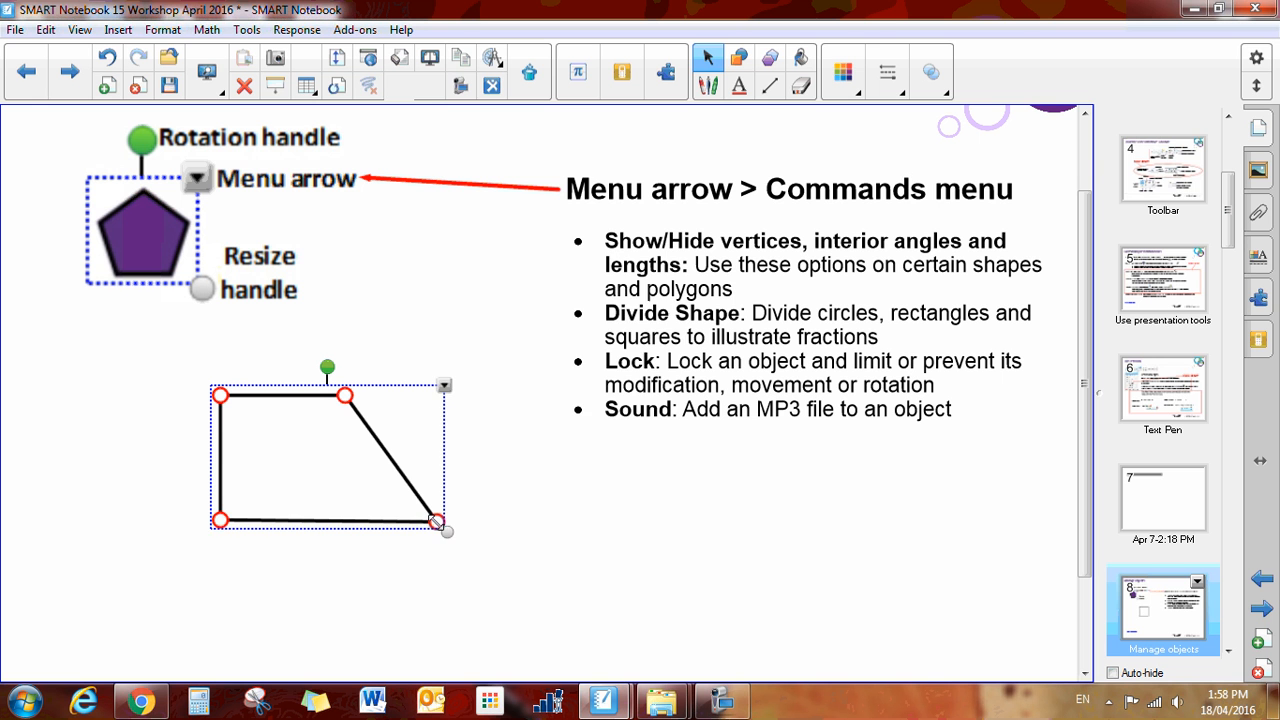
right_click(330, 450)
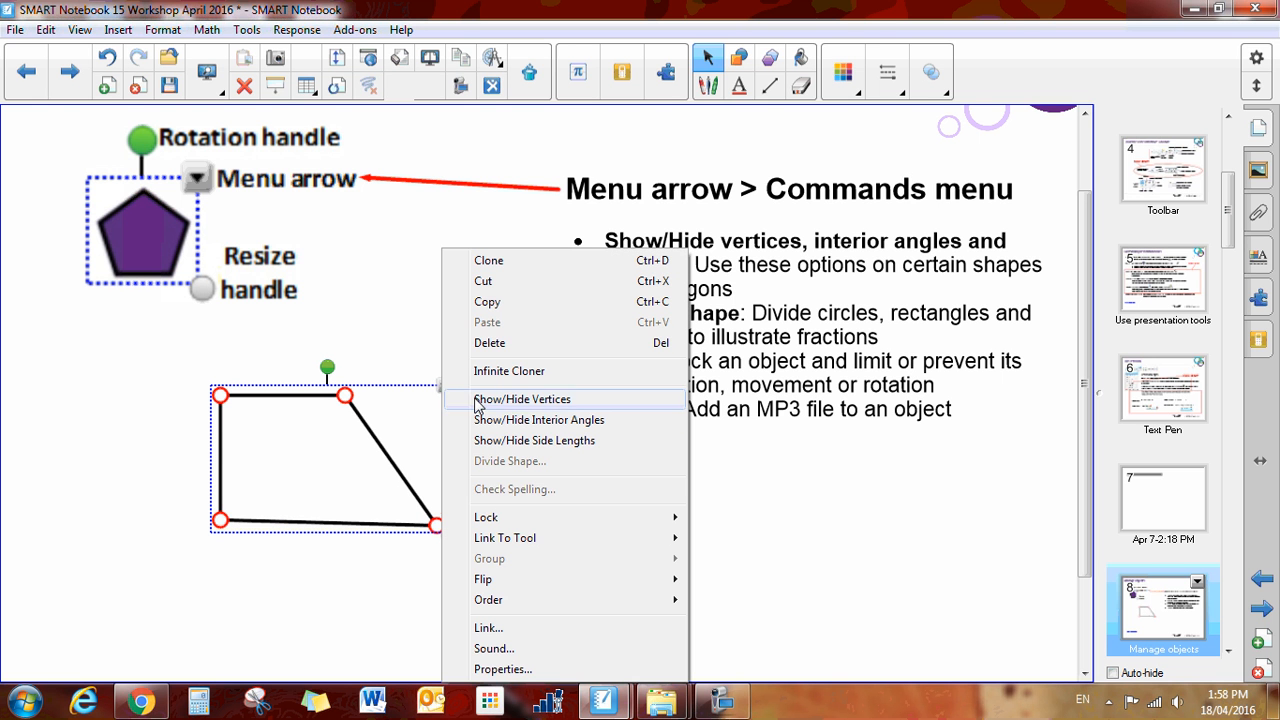
left_click(538, 419)
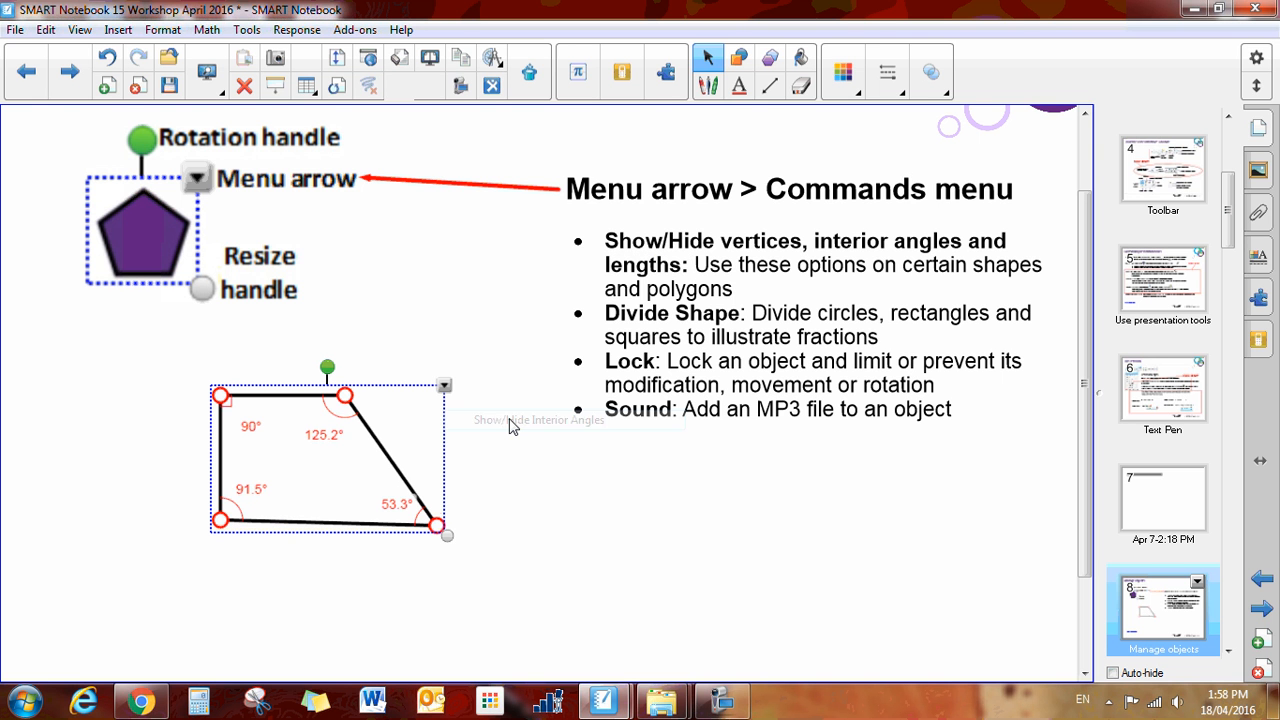
Show the side lengths and drag the corners into a larger irregular quadrilateral.
left_click_drag(347, 395, 355, 363)
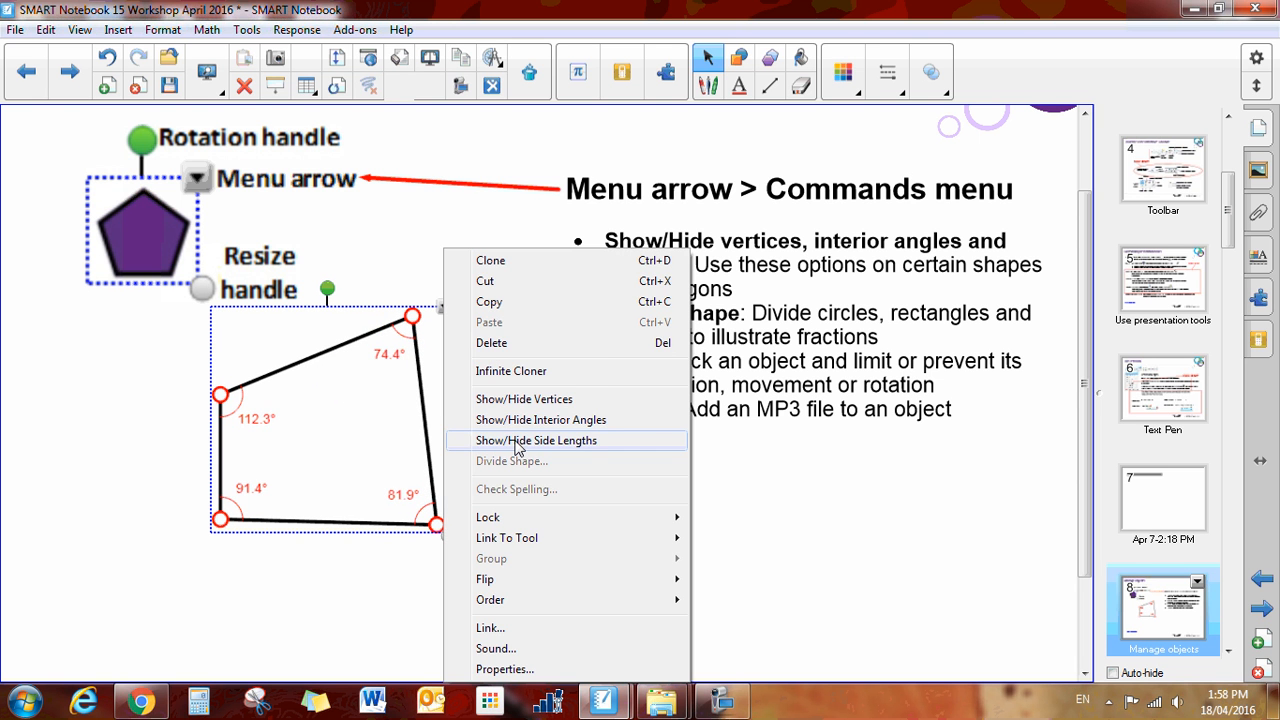
left_click(537, 440)
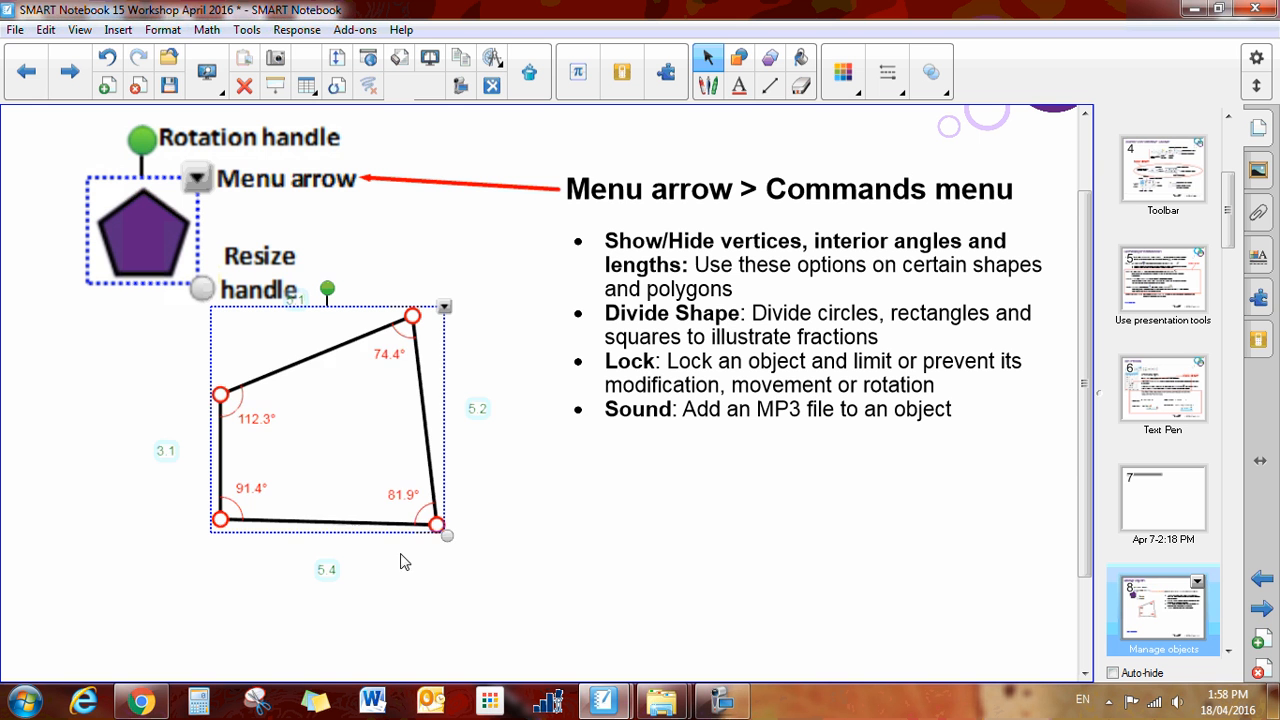
left_click_drag(445, 535, 518, 602)
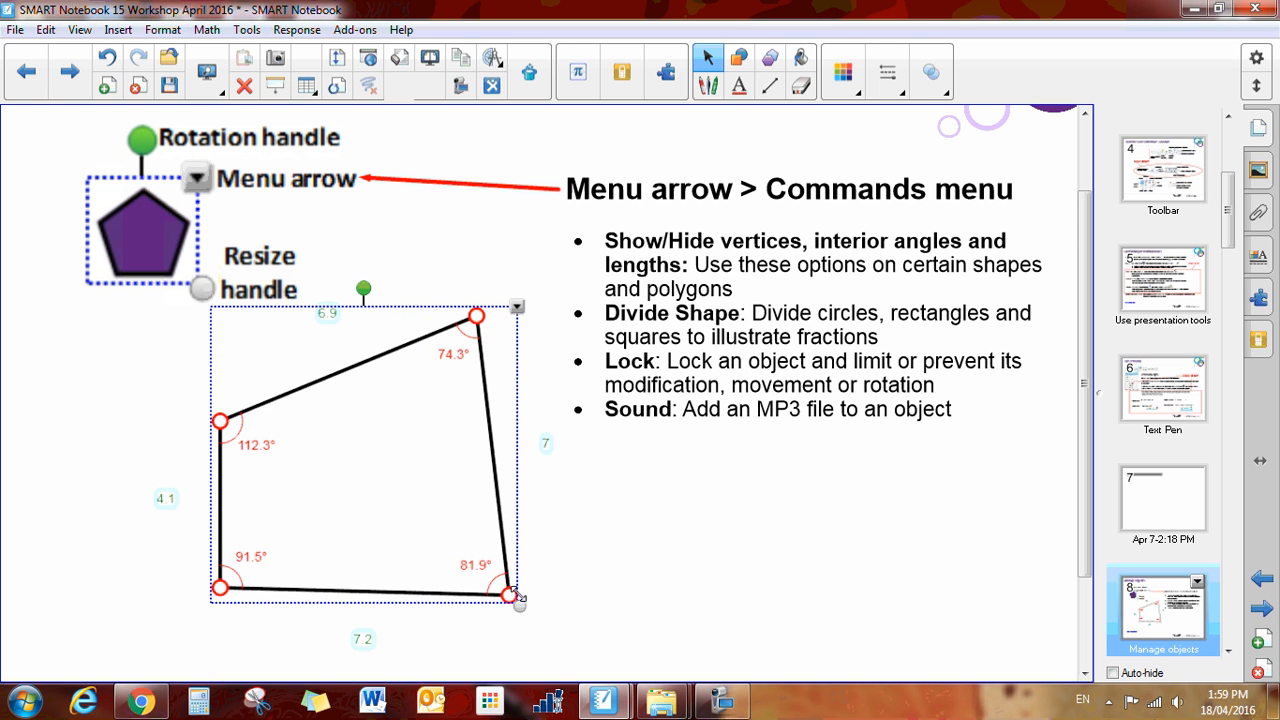
left_click_drag(510, 595, 530, 547)
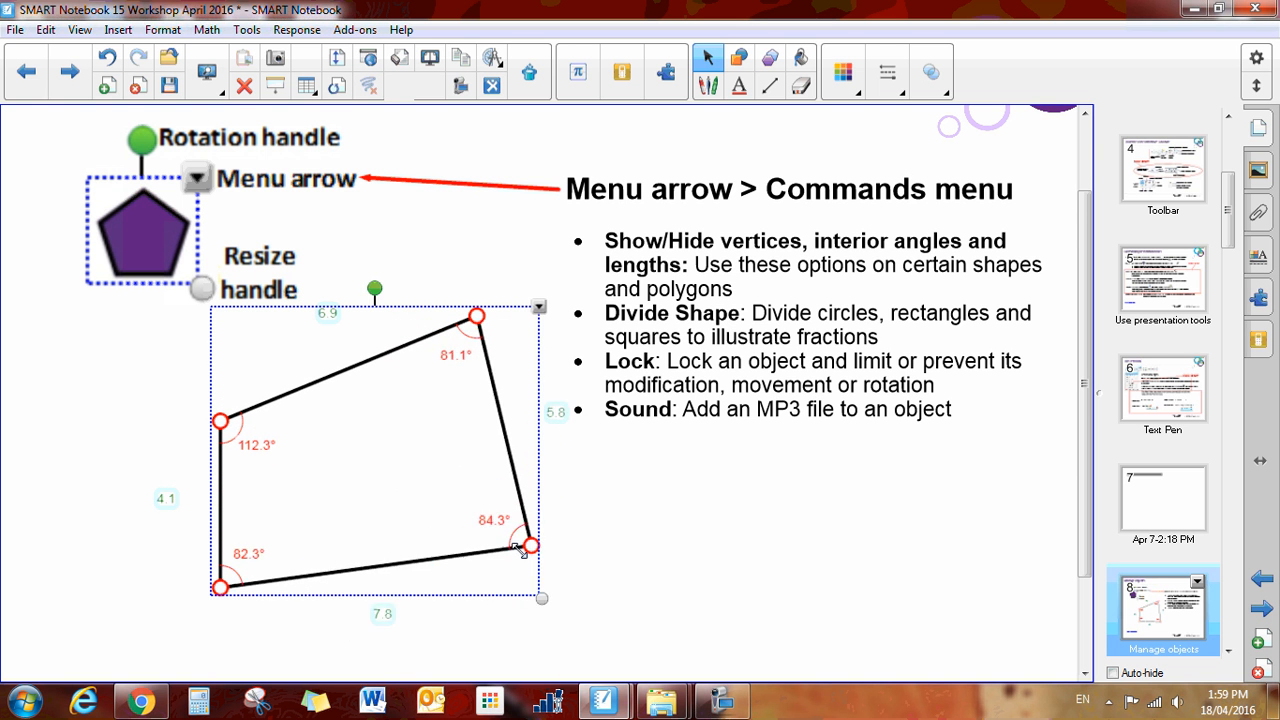
left_click_drag(528, 547, 518, 575)
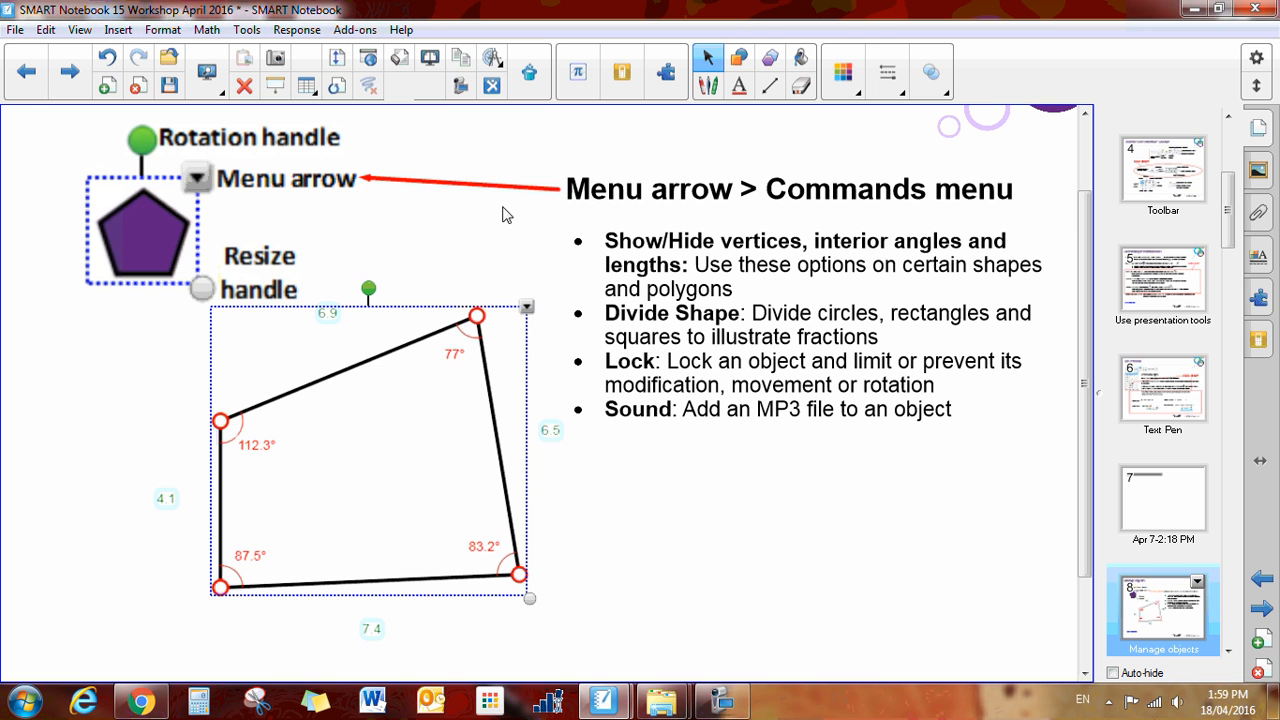
mouse_move(530, 311)
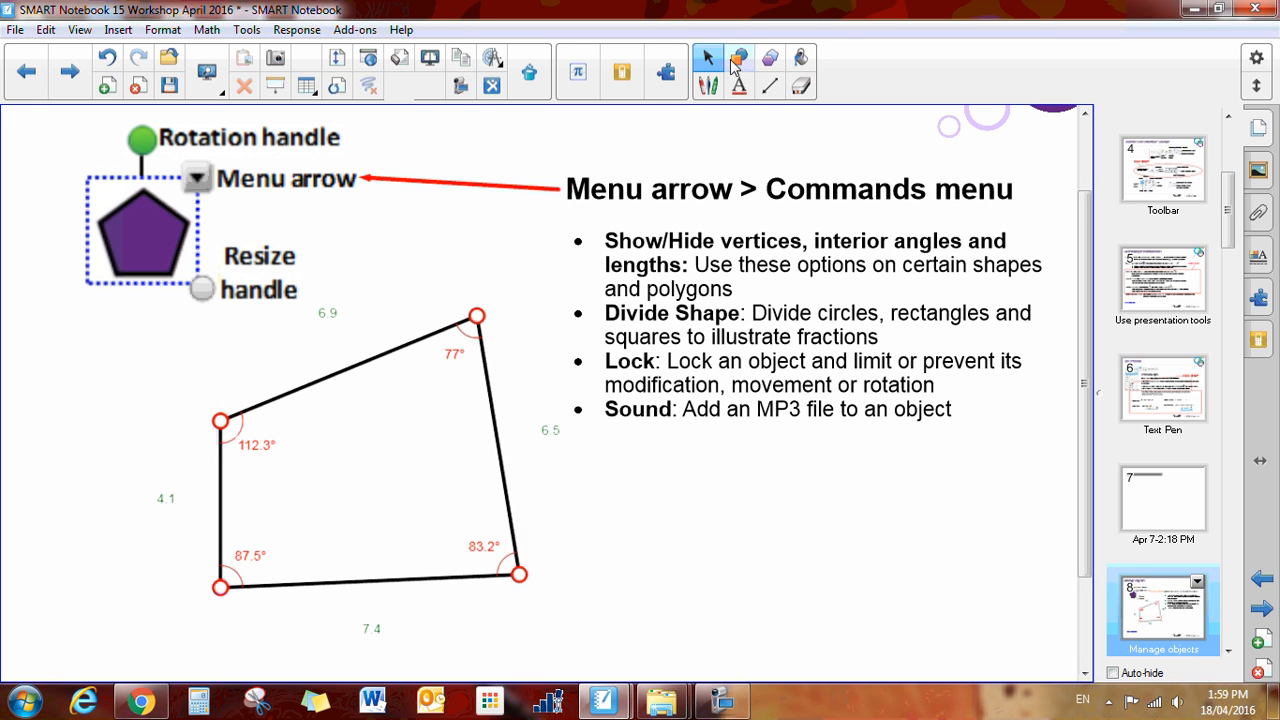
Draw a rectangle to the right of the quadrilateral.
left_click(740, 58)
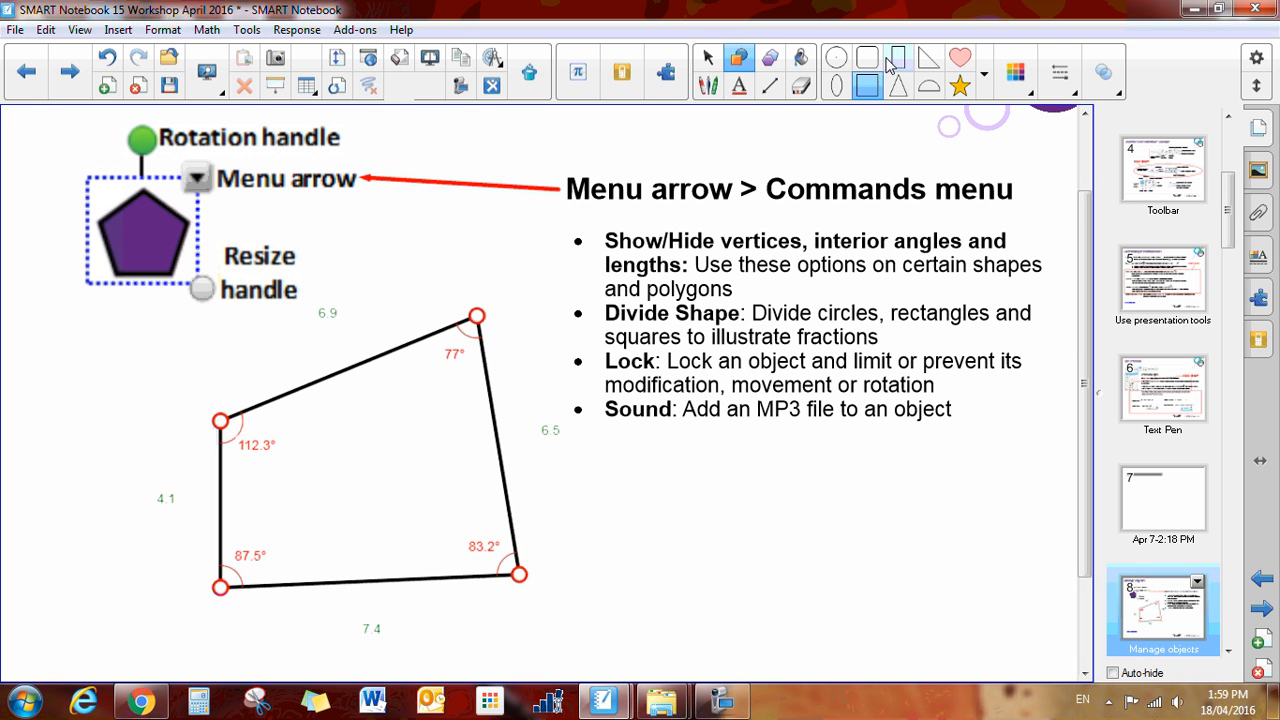
left_click_drag(657, 461, 913, 562)
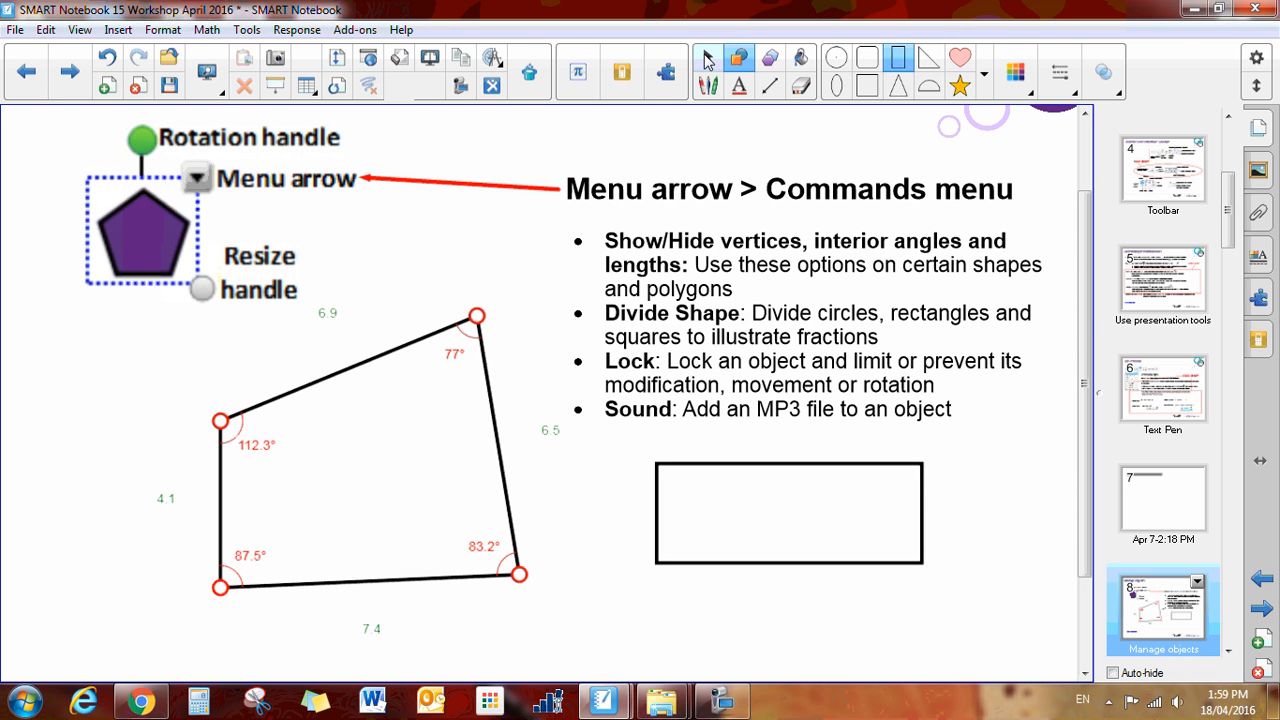
left_click(789, 513)
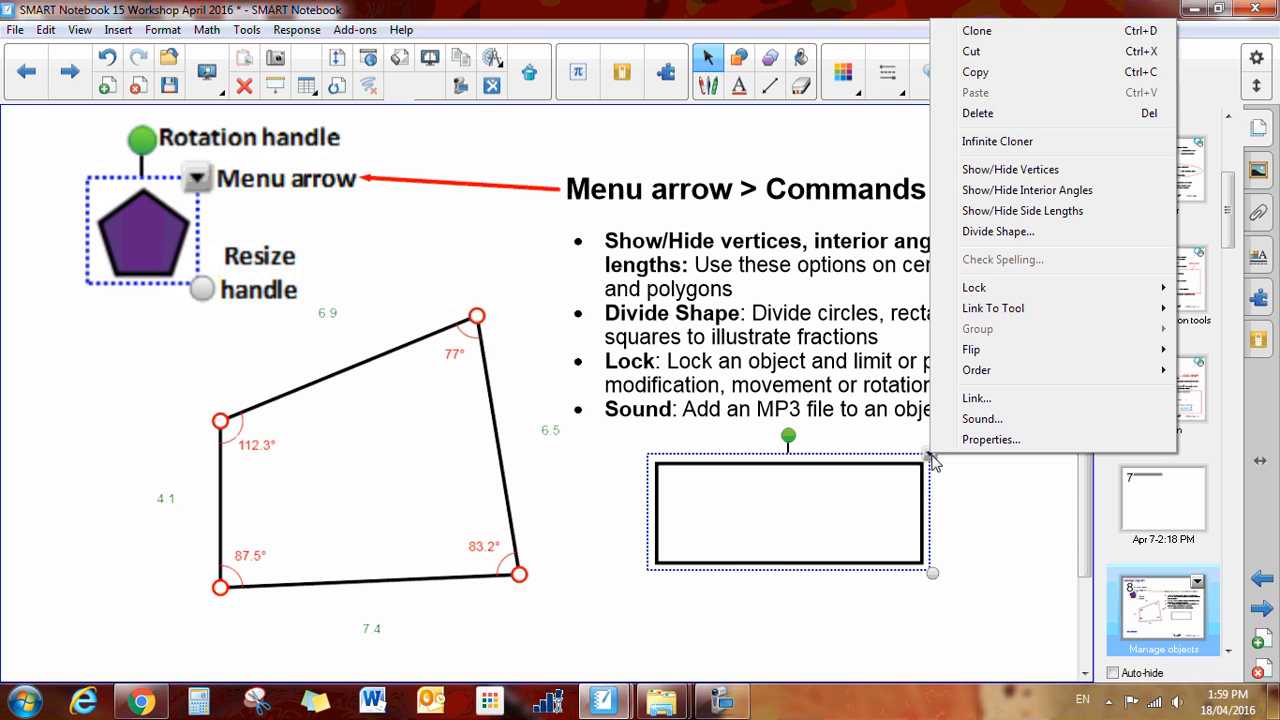
Divide the rectangle into 5 equal sections without fraction labels.
left_click(998, 231)
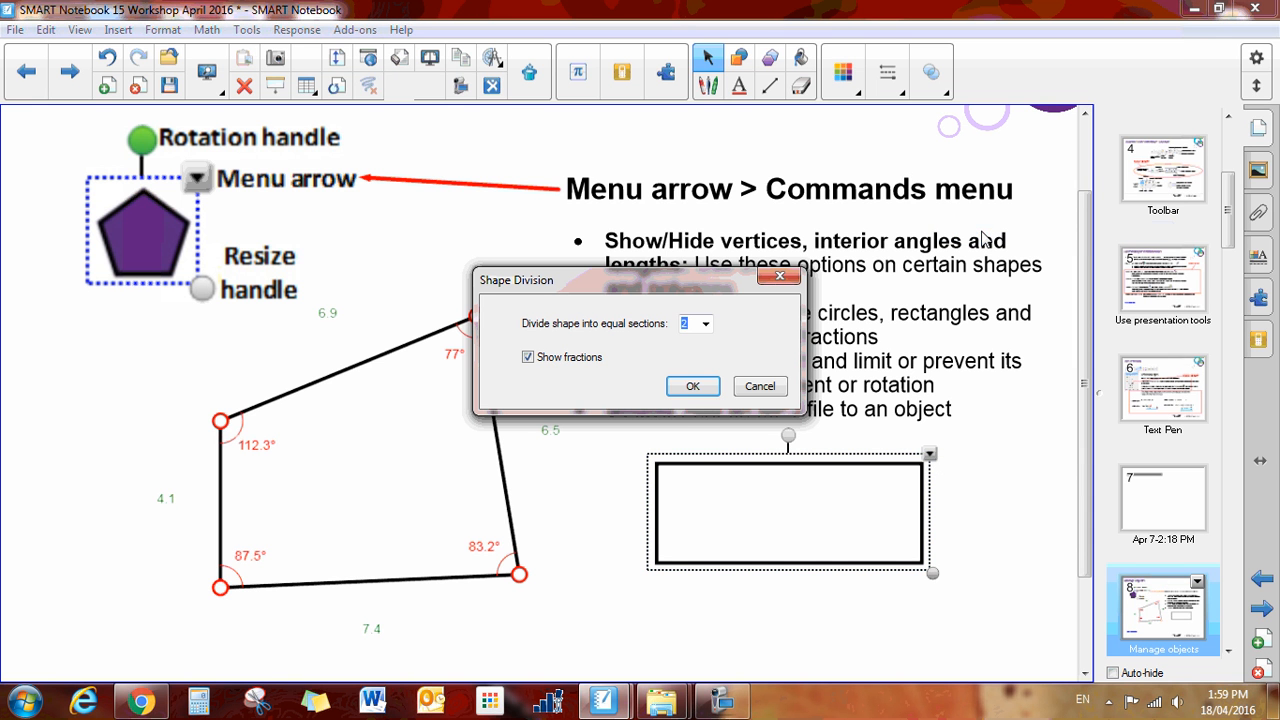
left_click(705, 323)
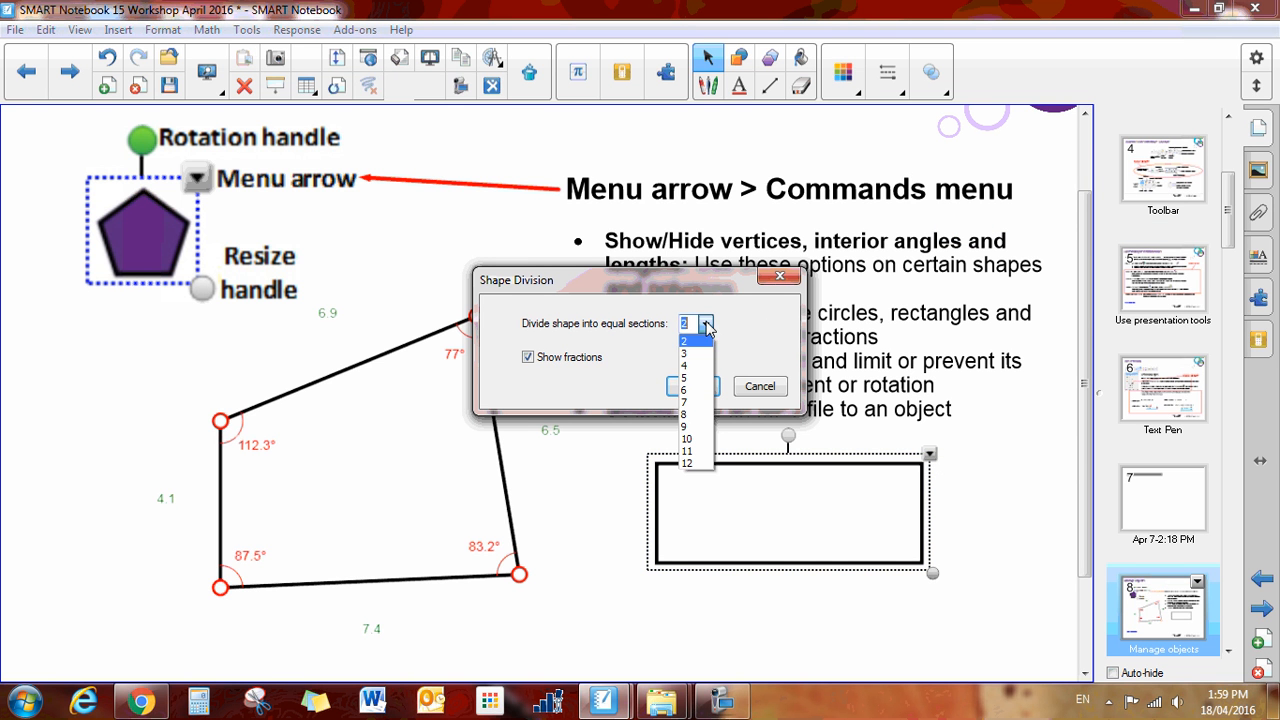
left_click(684, 377)
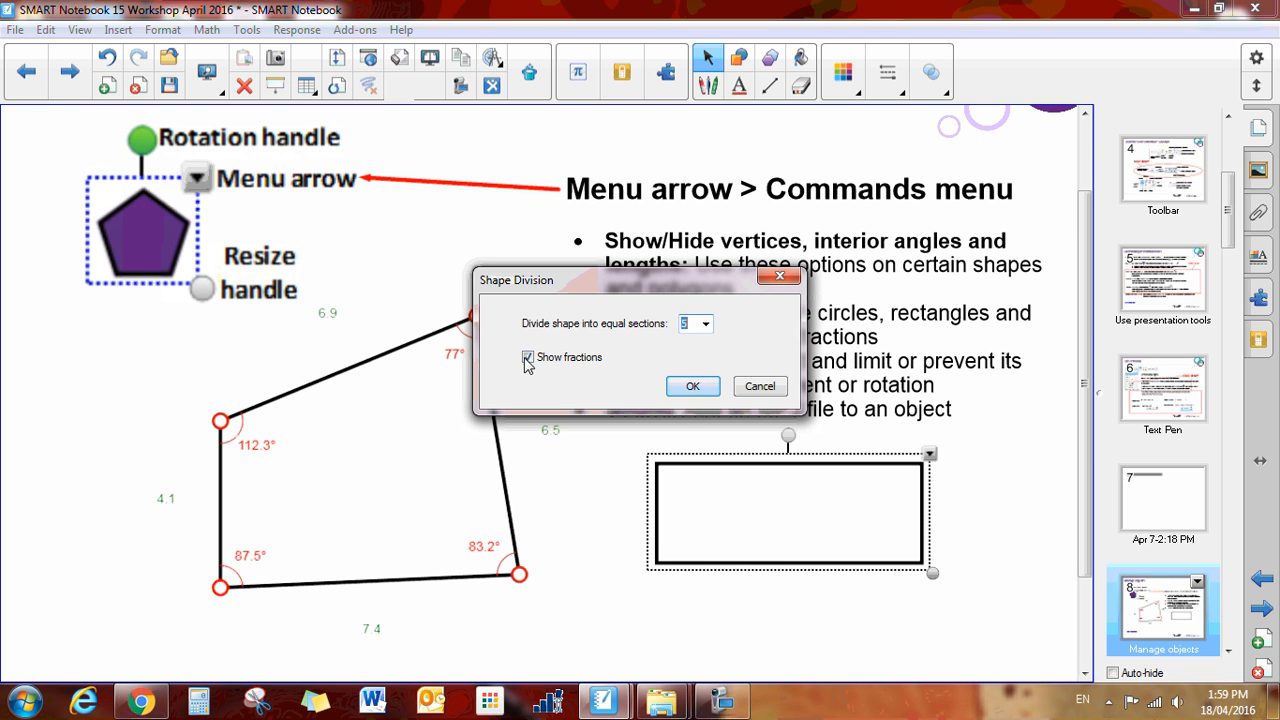
left_click(692, 386)
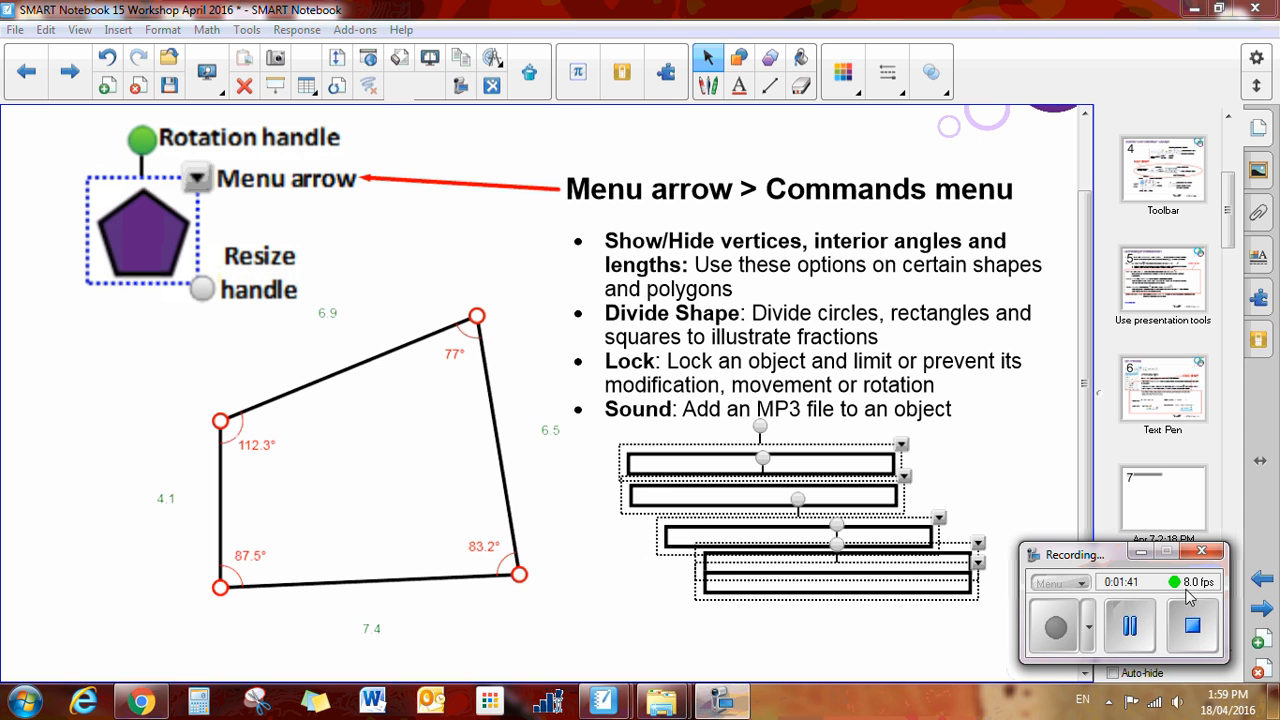
mouse_move(1090, 600)
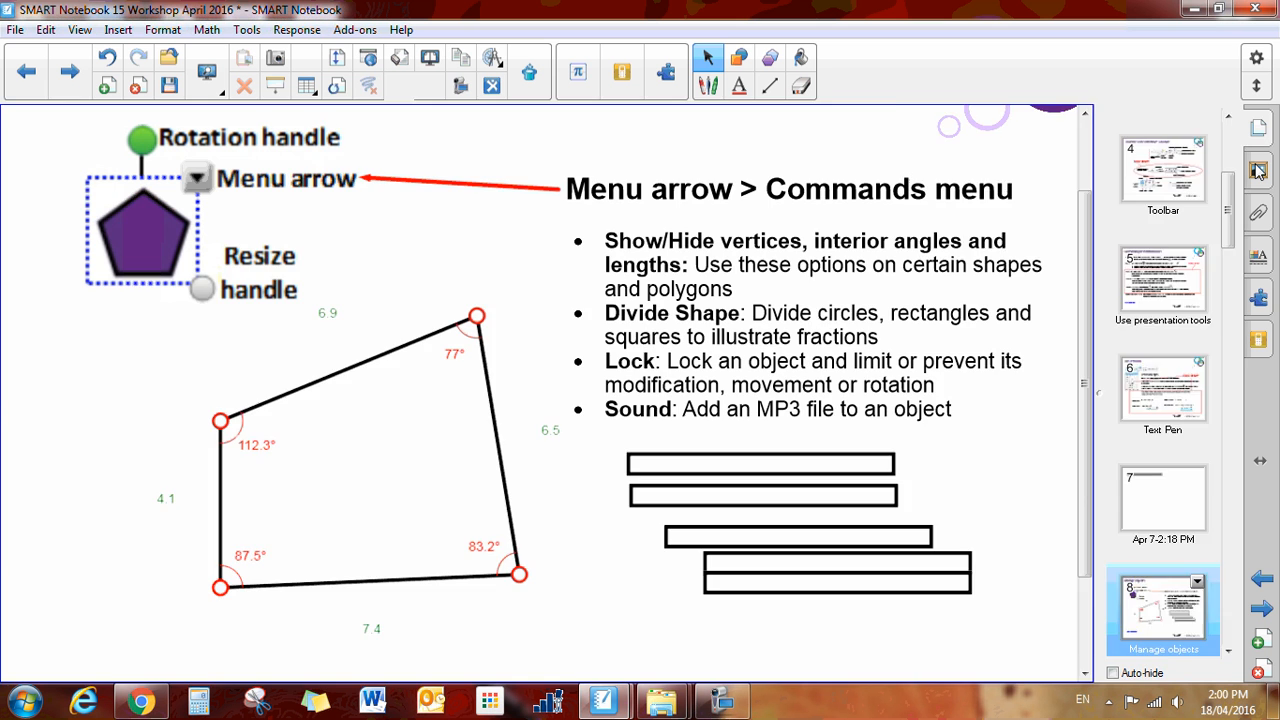
Place the Half - orange gallery picture below the quadrilateral and lock it in place.
left_click(1258, 168)
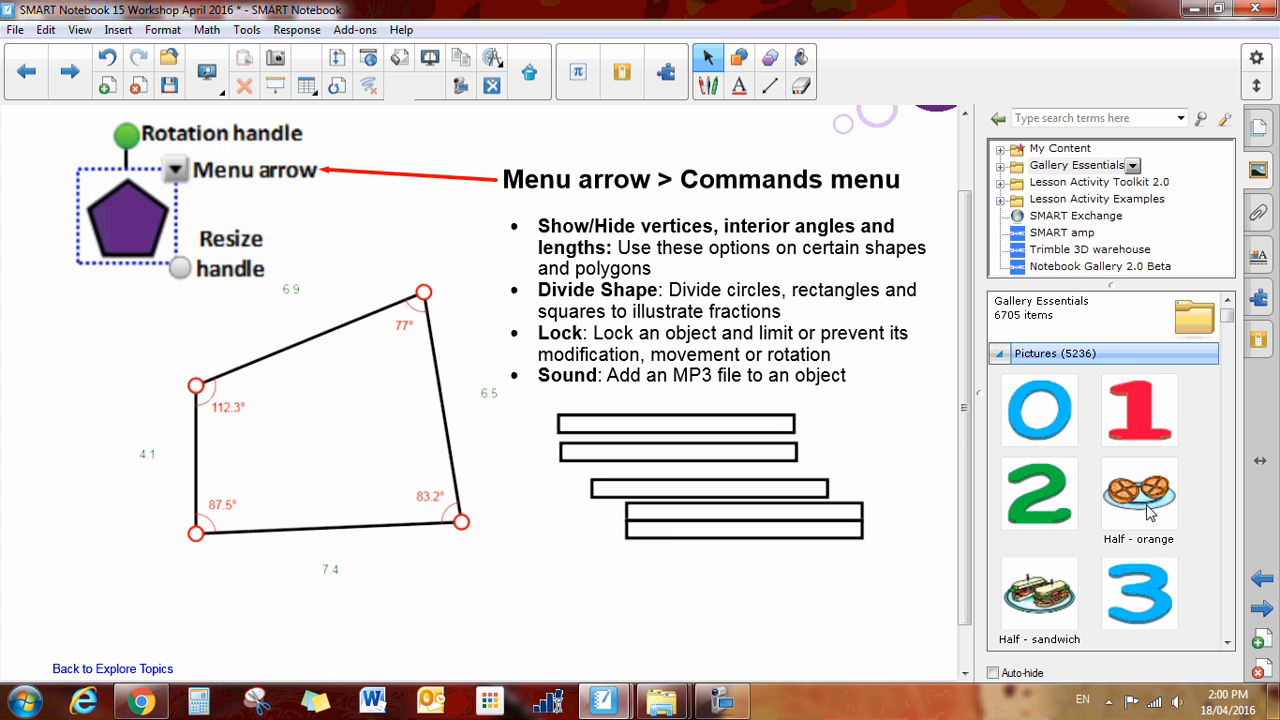
left_click_drag(1138, 493, 508, 570)
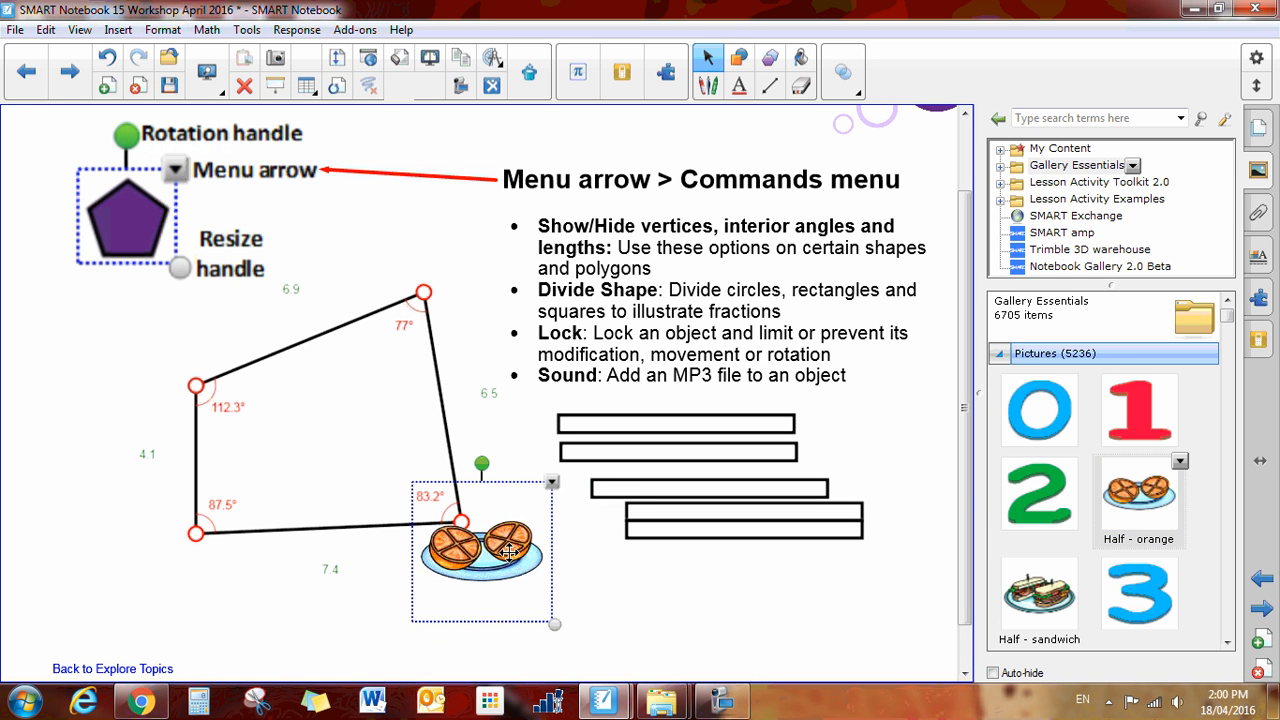
right_click(485, 550)
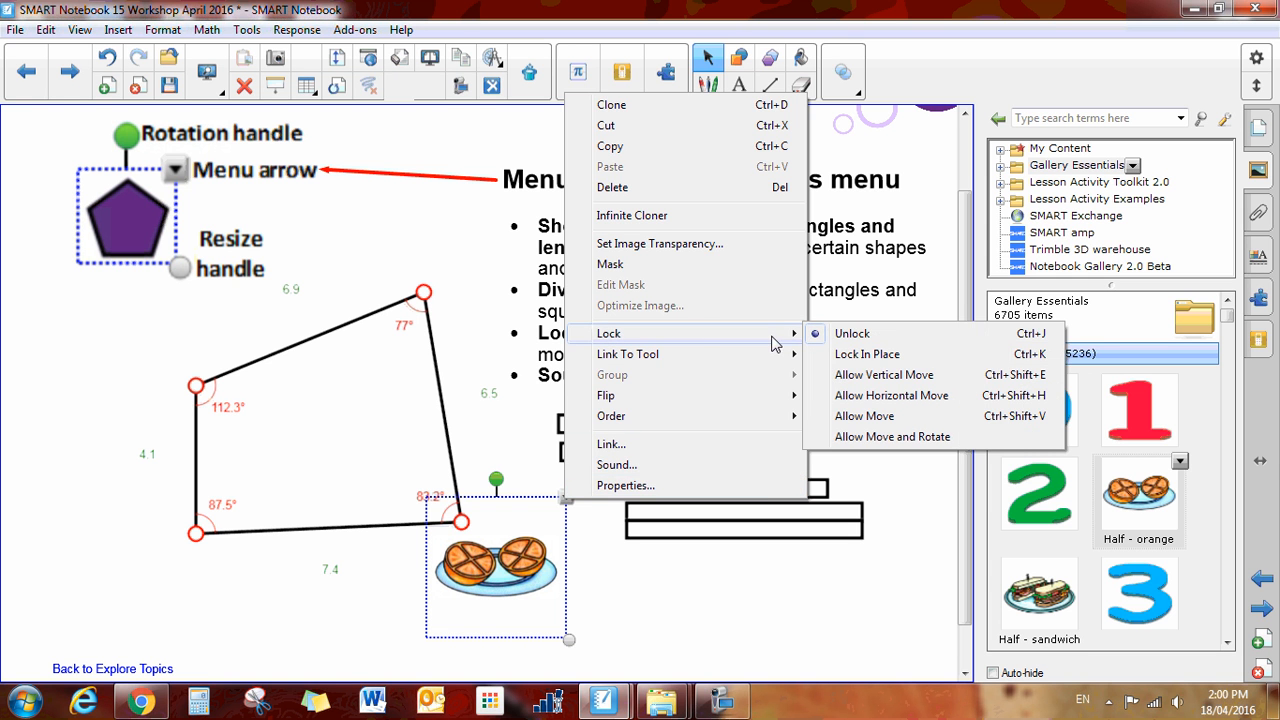
left_click(639, 653)
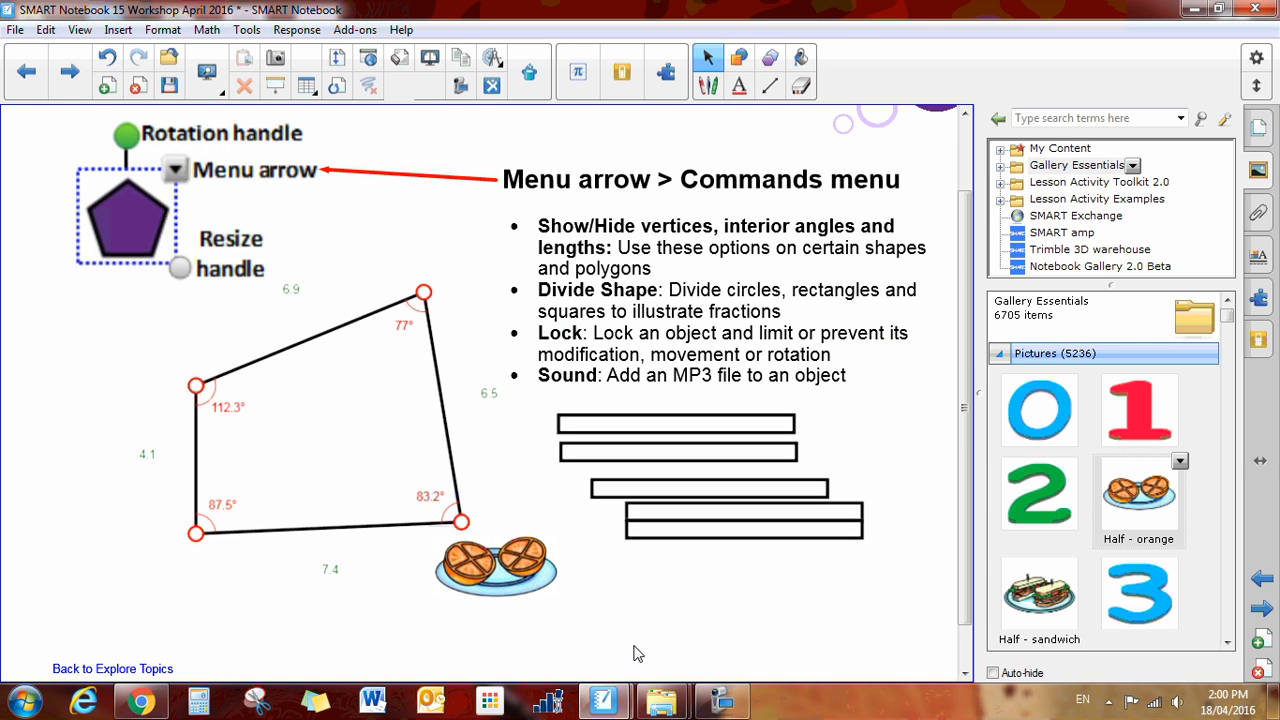
mouse_move(497, 546)
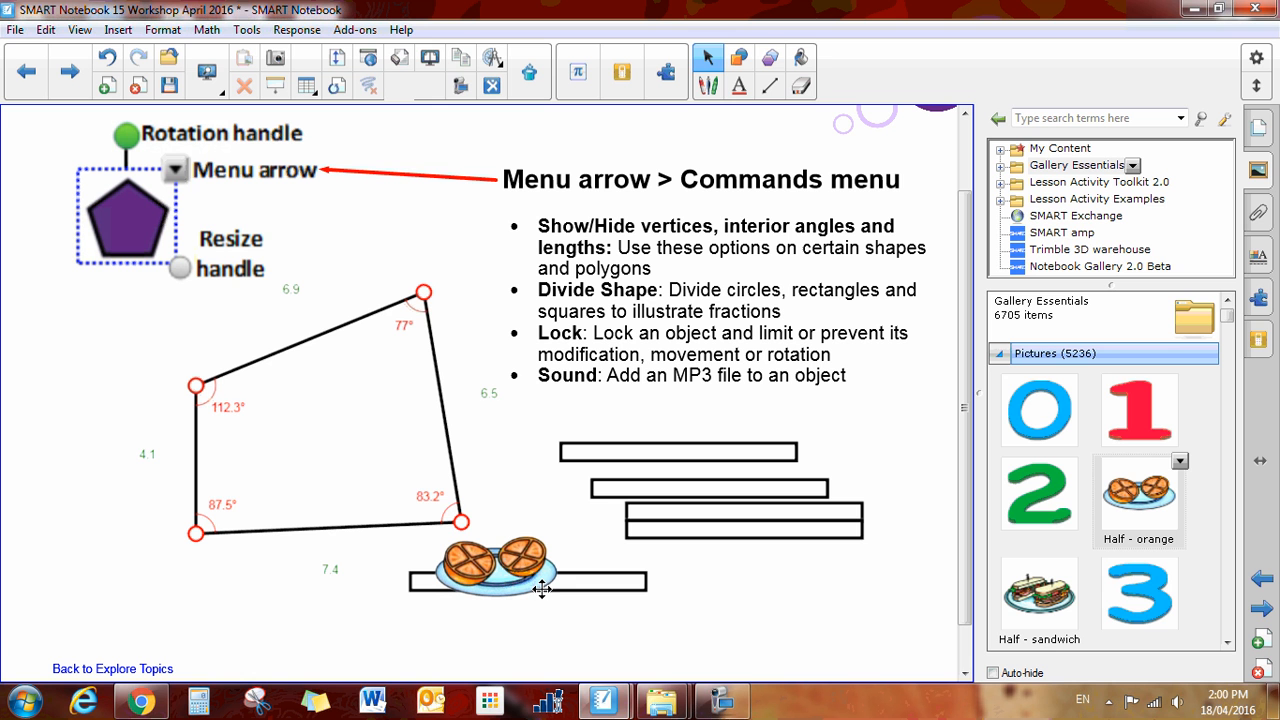
left_click(500, 555)
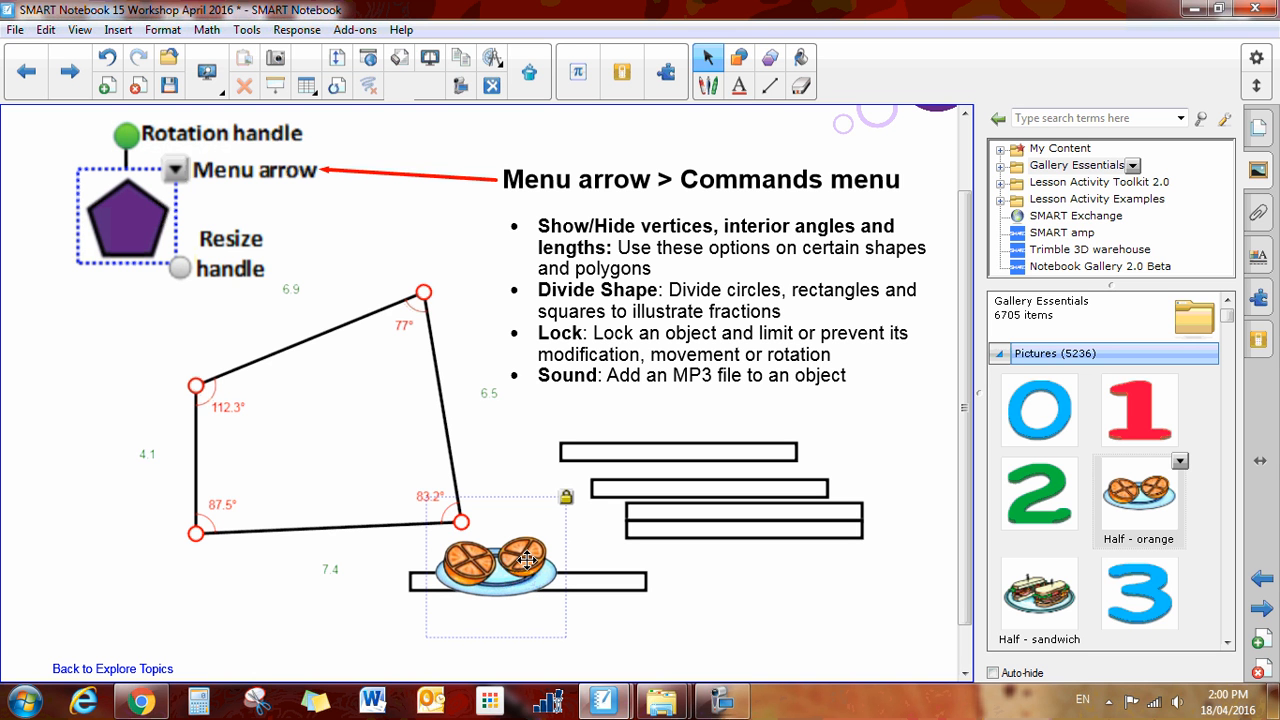
mouse_move(580, 530)
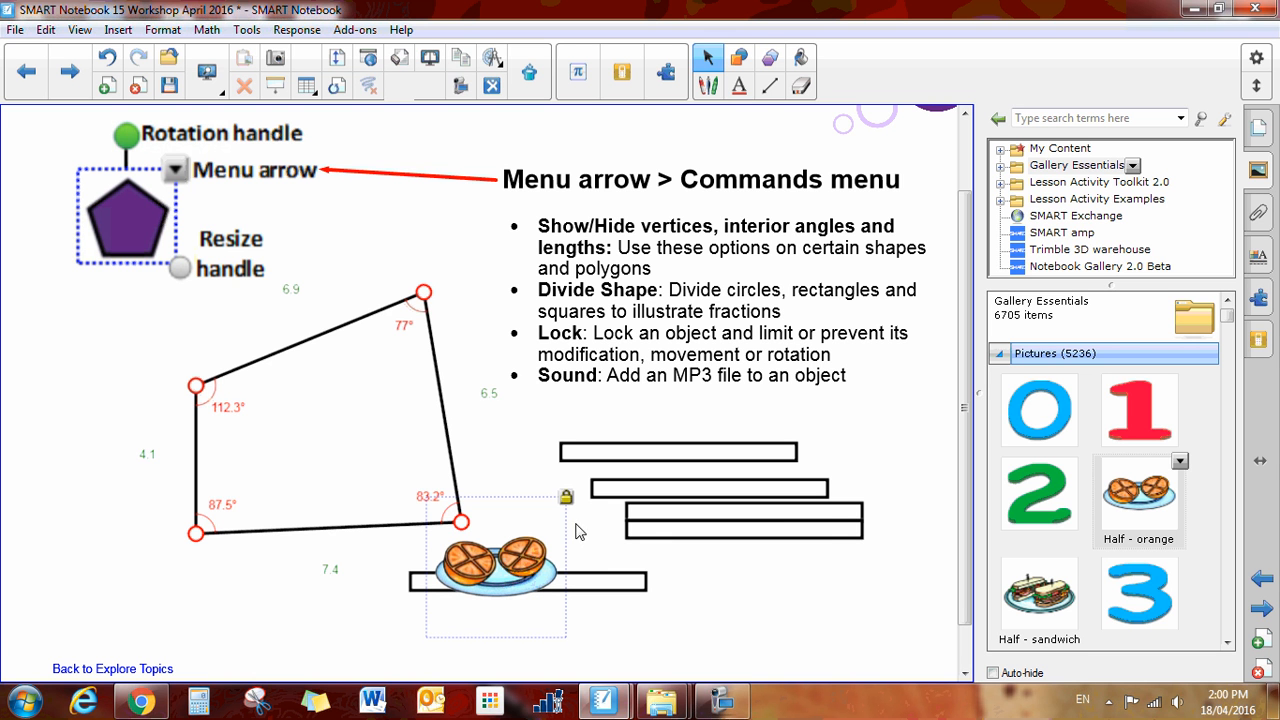
Move the half-orange picture to the right of the bottom bar.
left_click(566, 497)
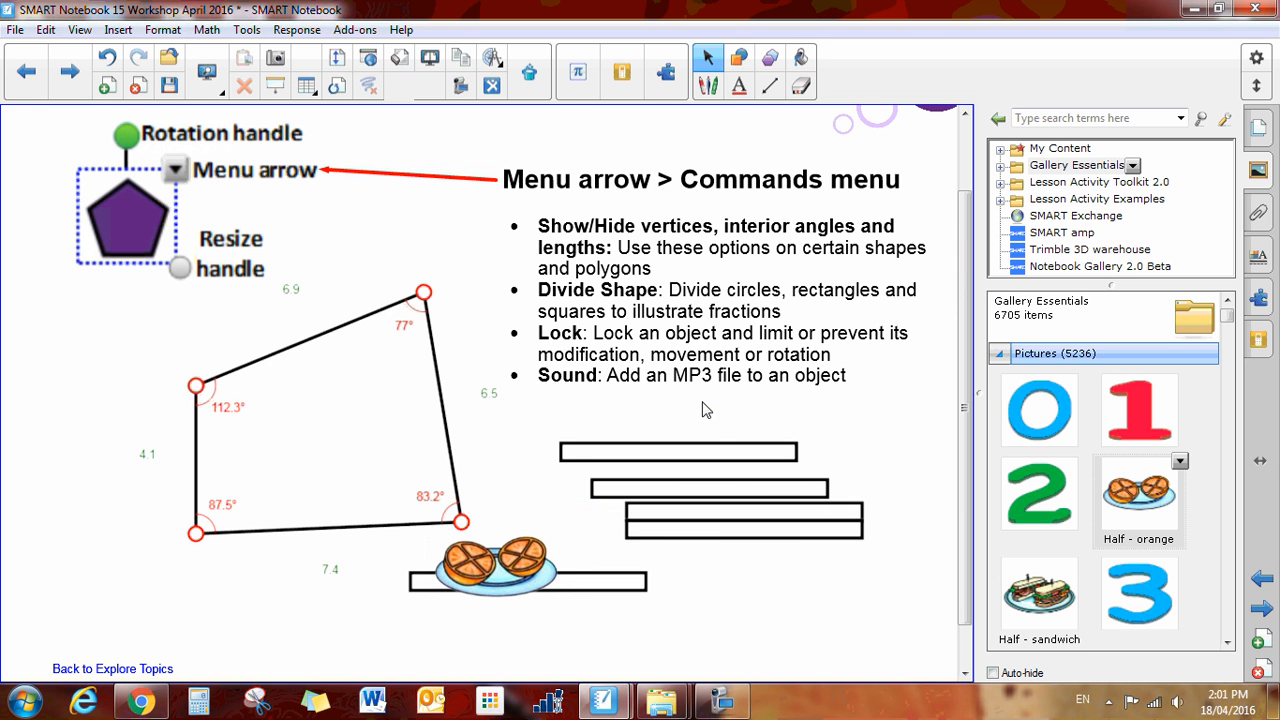
left_click_drag(490, 565, 767, 578)
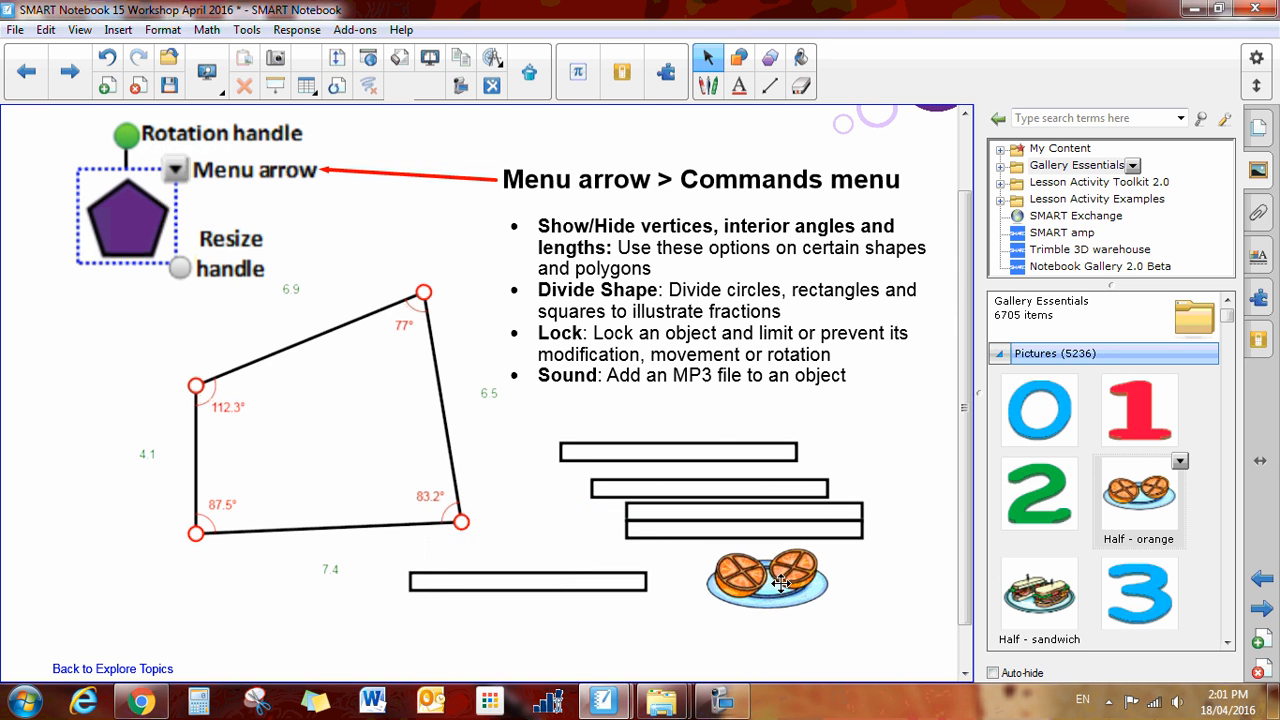
left_click(1090, 118)
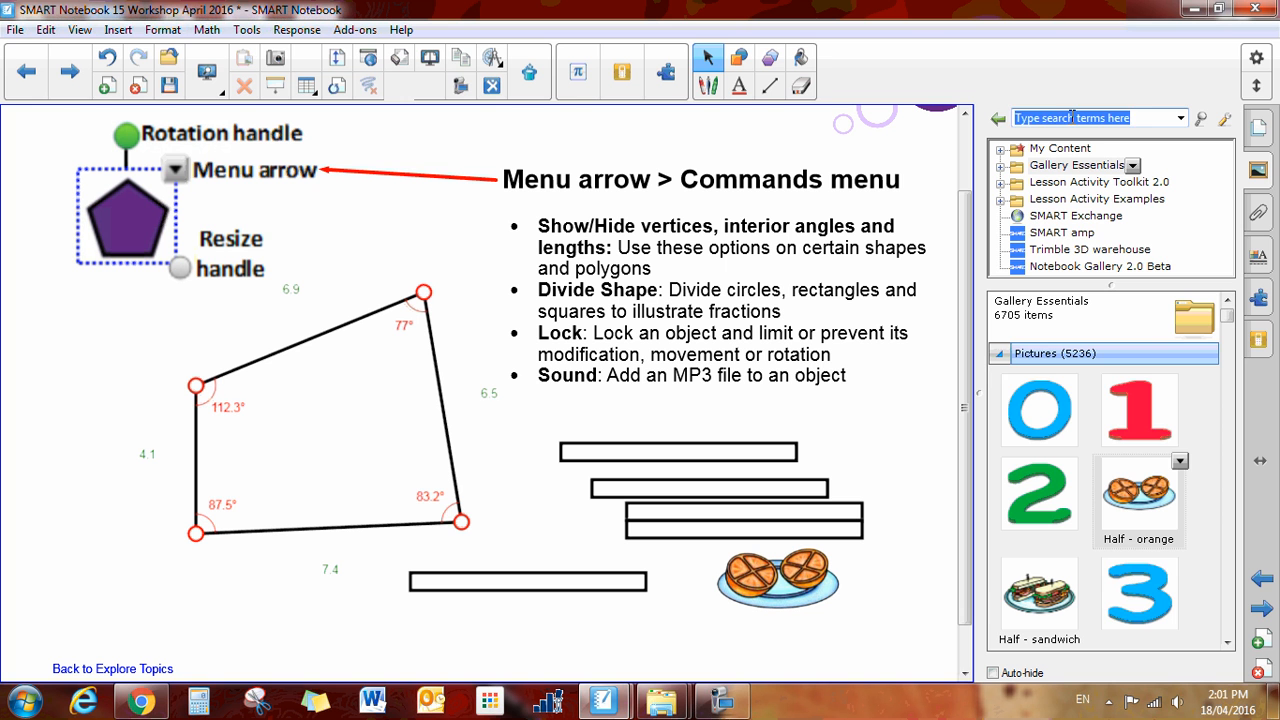
Search the gallery for 'canad' and scroll the results for a Canada flag.
type("canada")
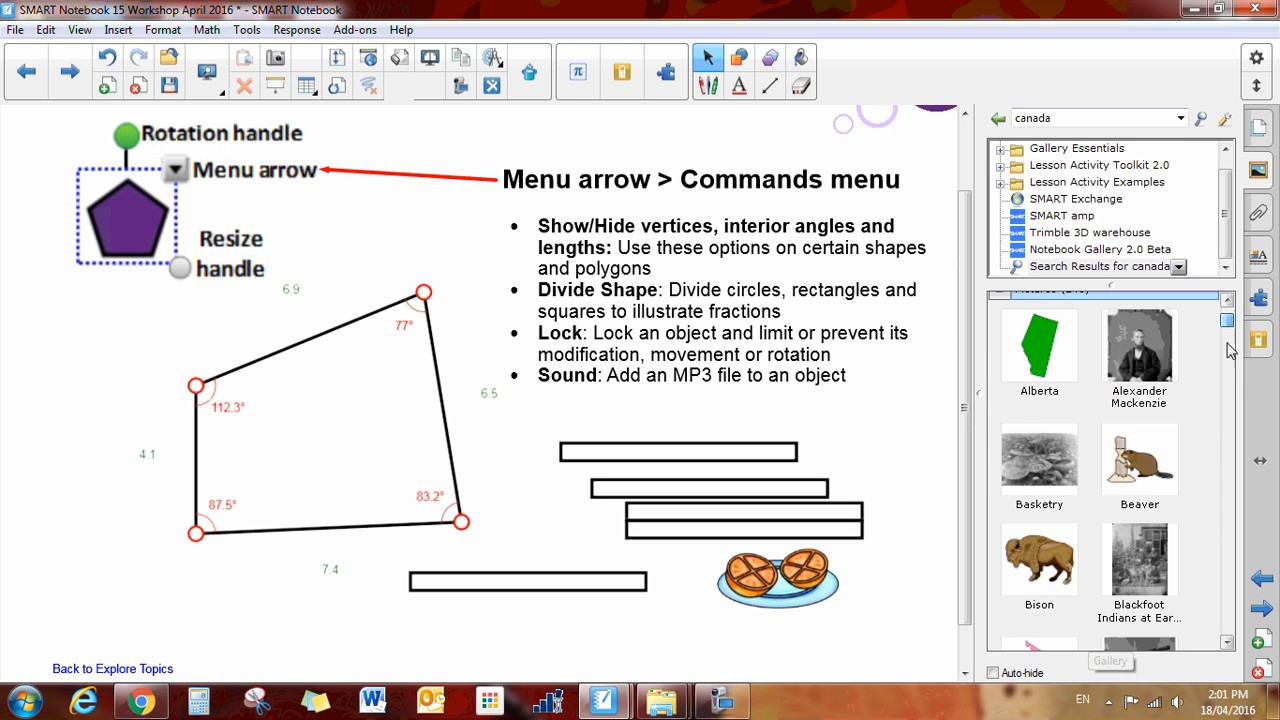
scroll("down", 3)
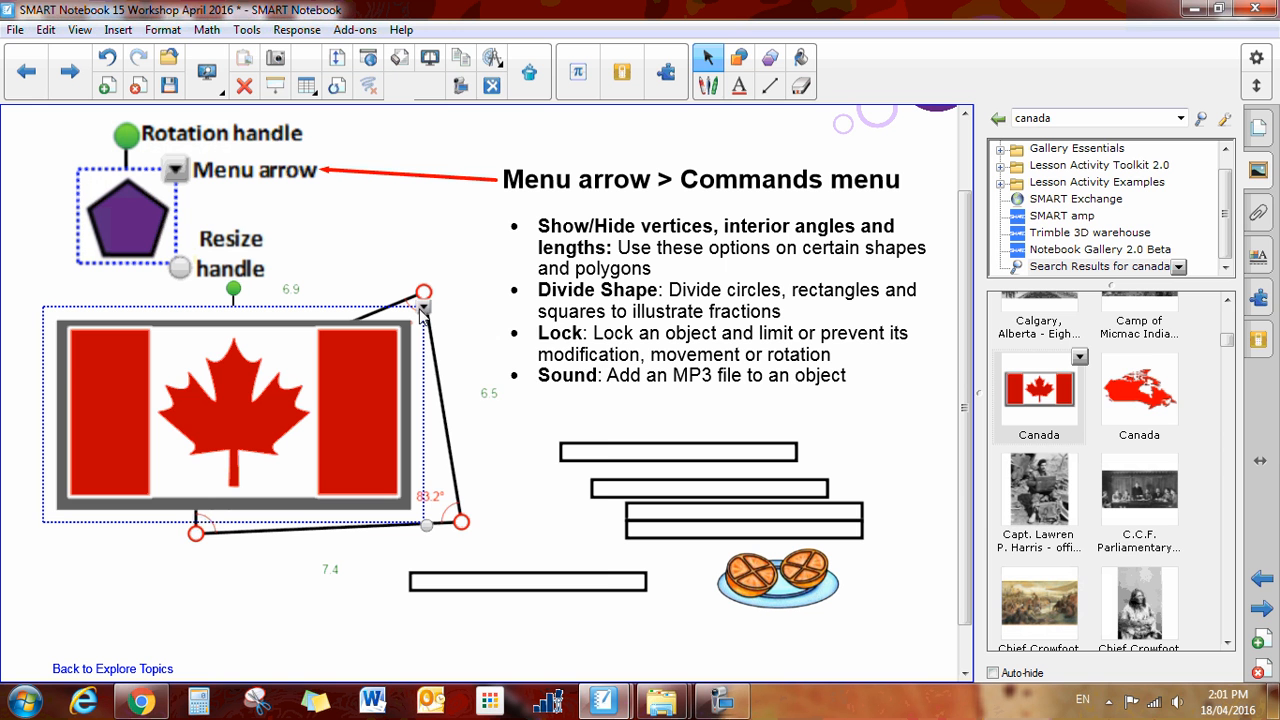
Attach Canadian Anthem.mp3 from the Desktop to the flag, played by pressing the object.
right_click(424, 308)
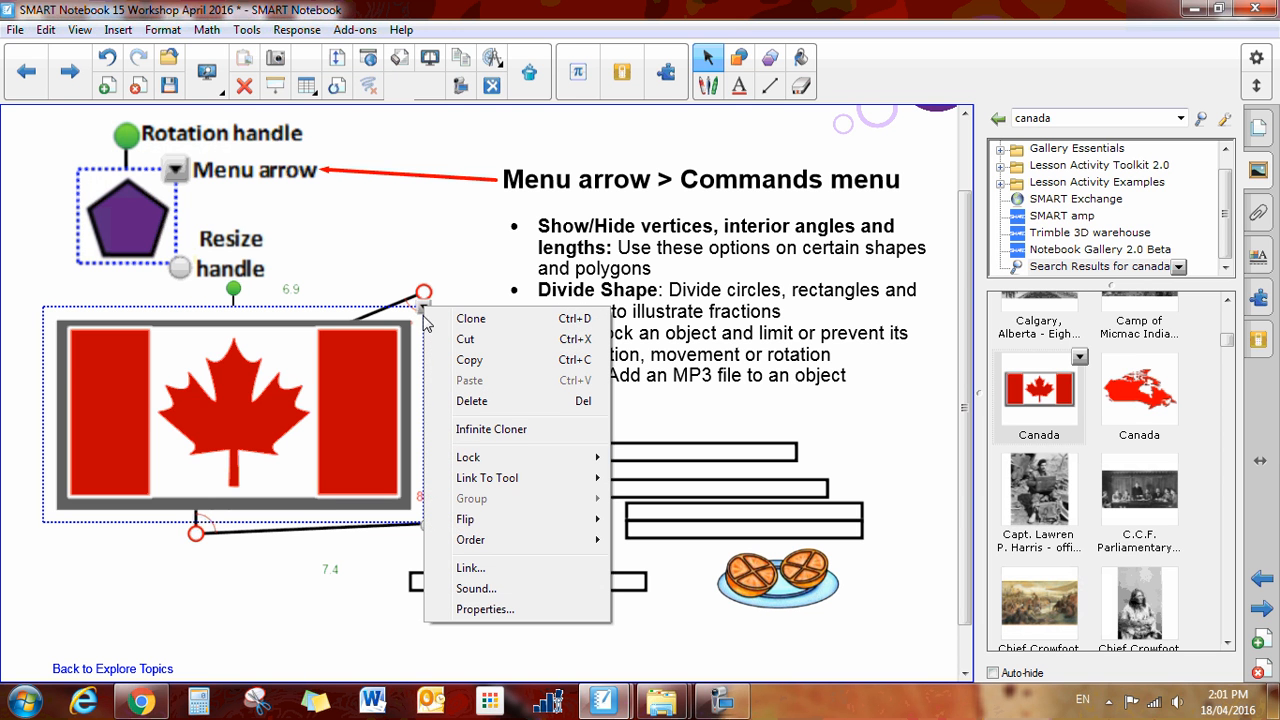
mouse_move(475, 588)
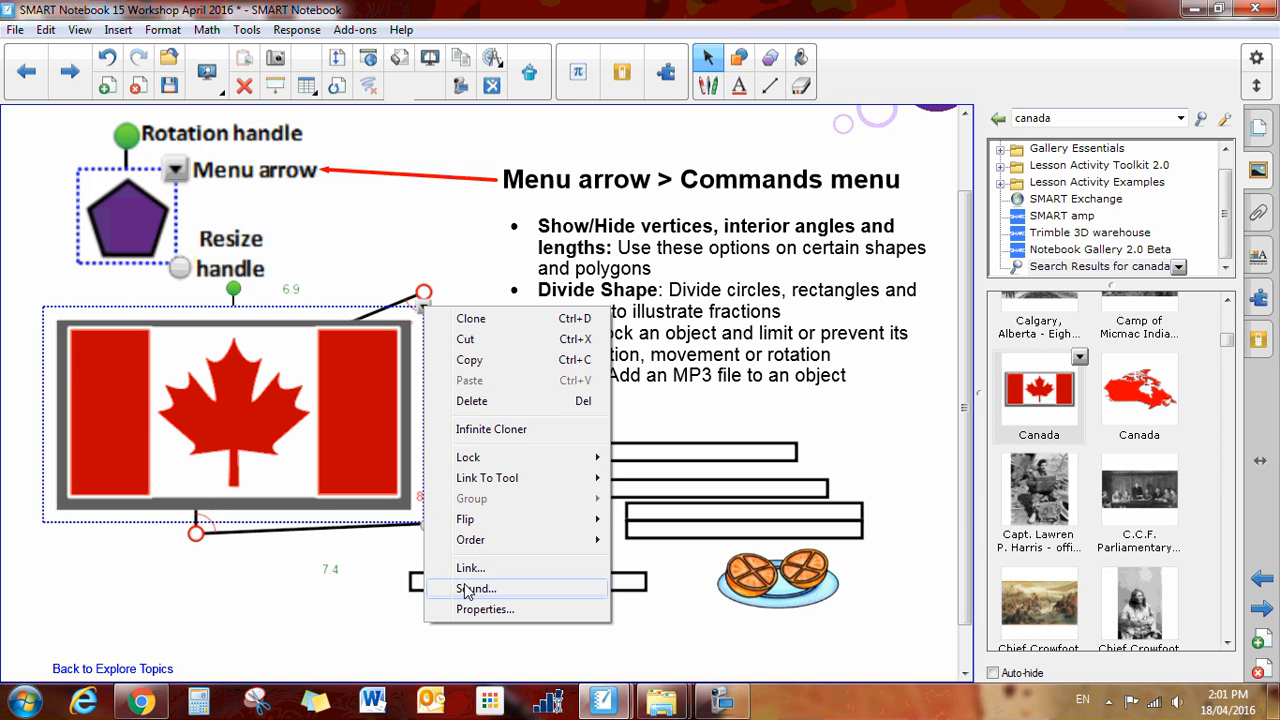
left_click(476, 588)
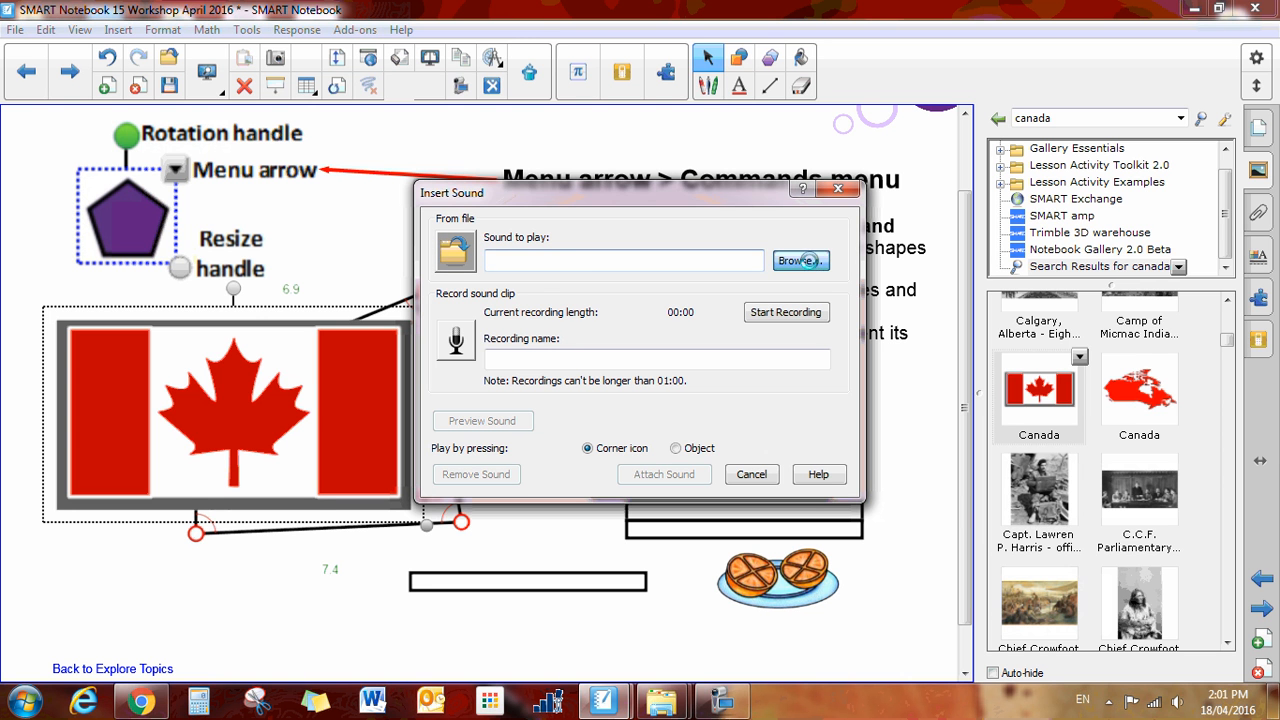
left_click(800, 260)
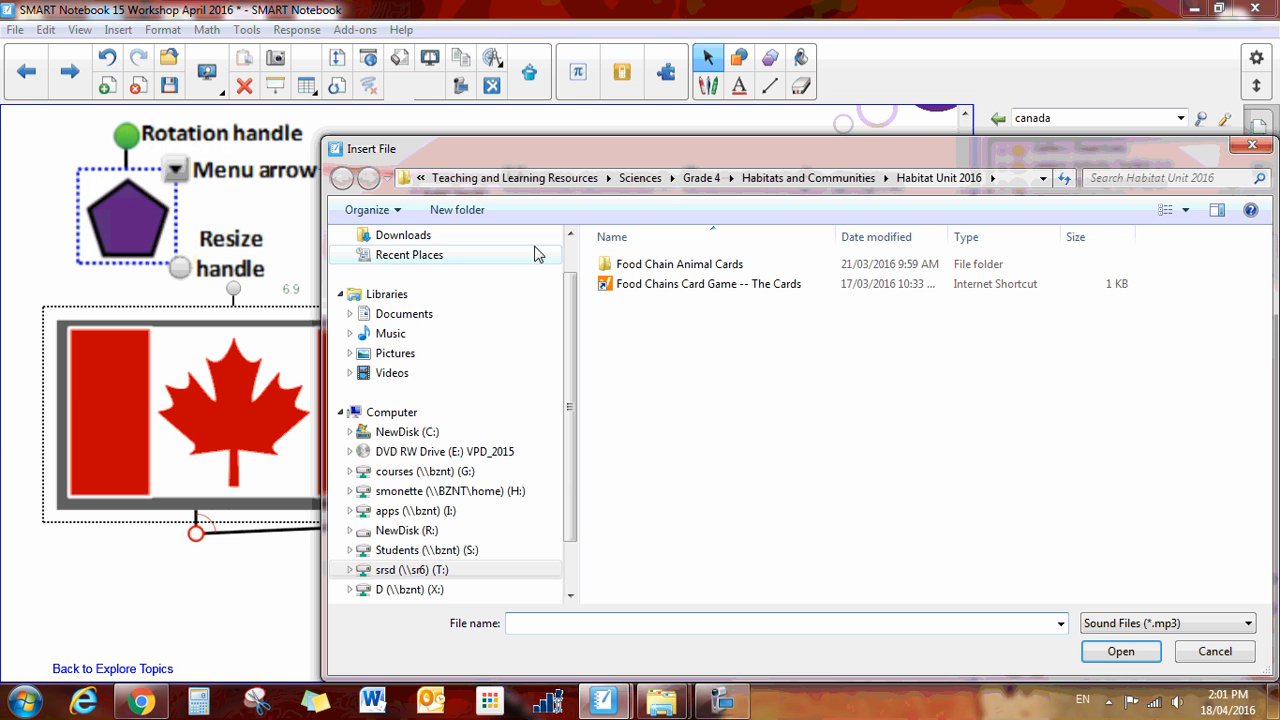
scroll("up", 3)
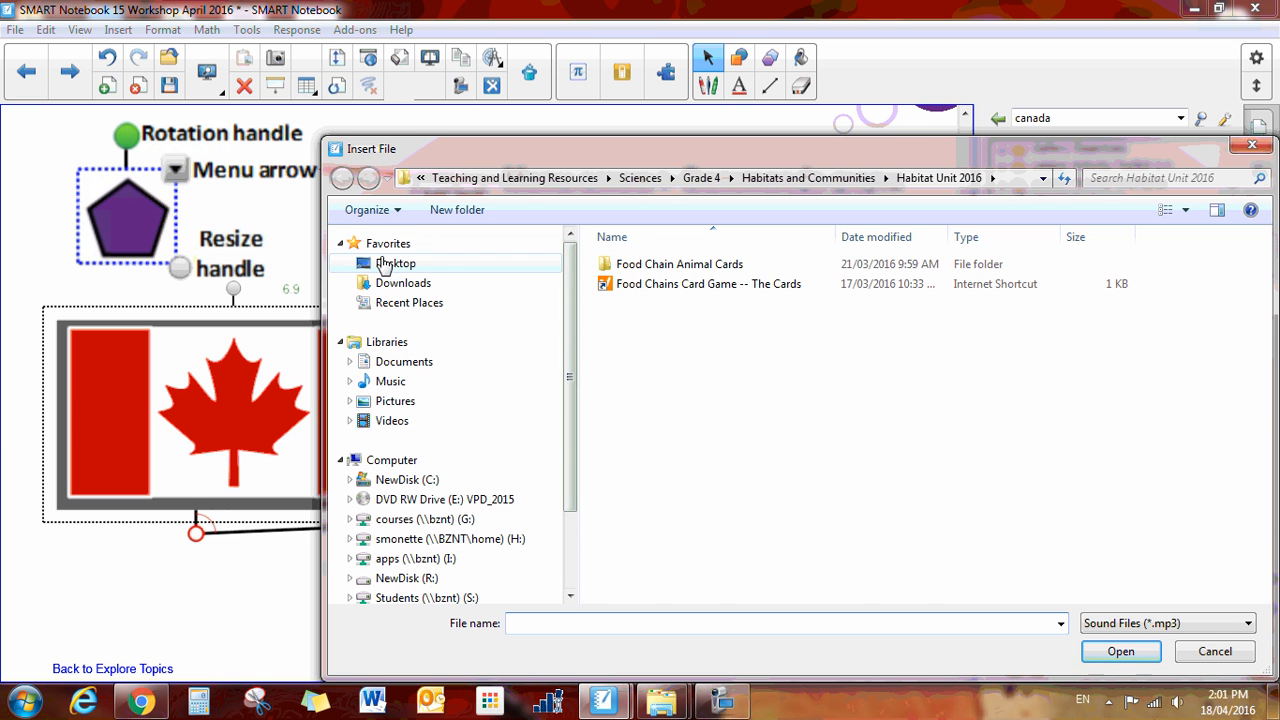
left_click(395, 263)
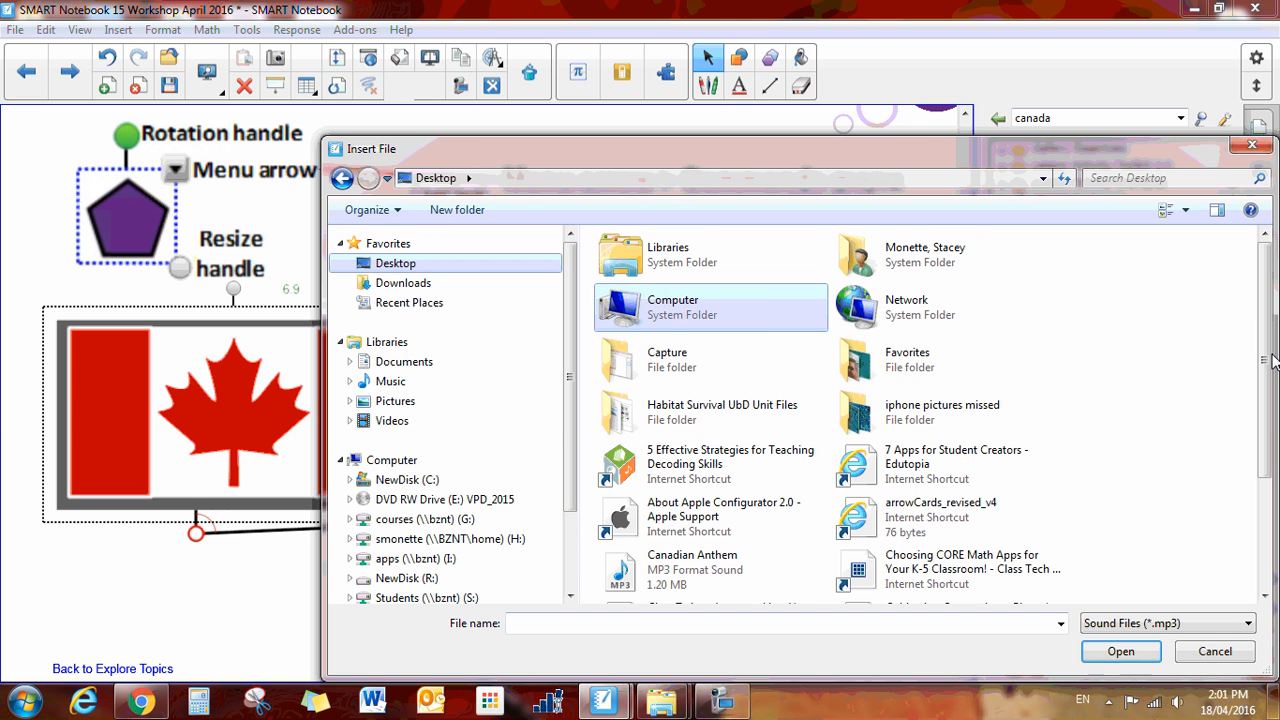
scroll("down", 3)
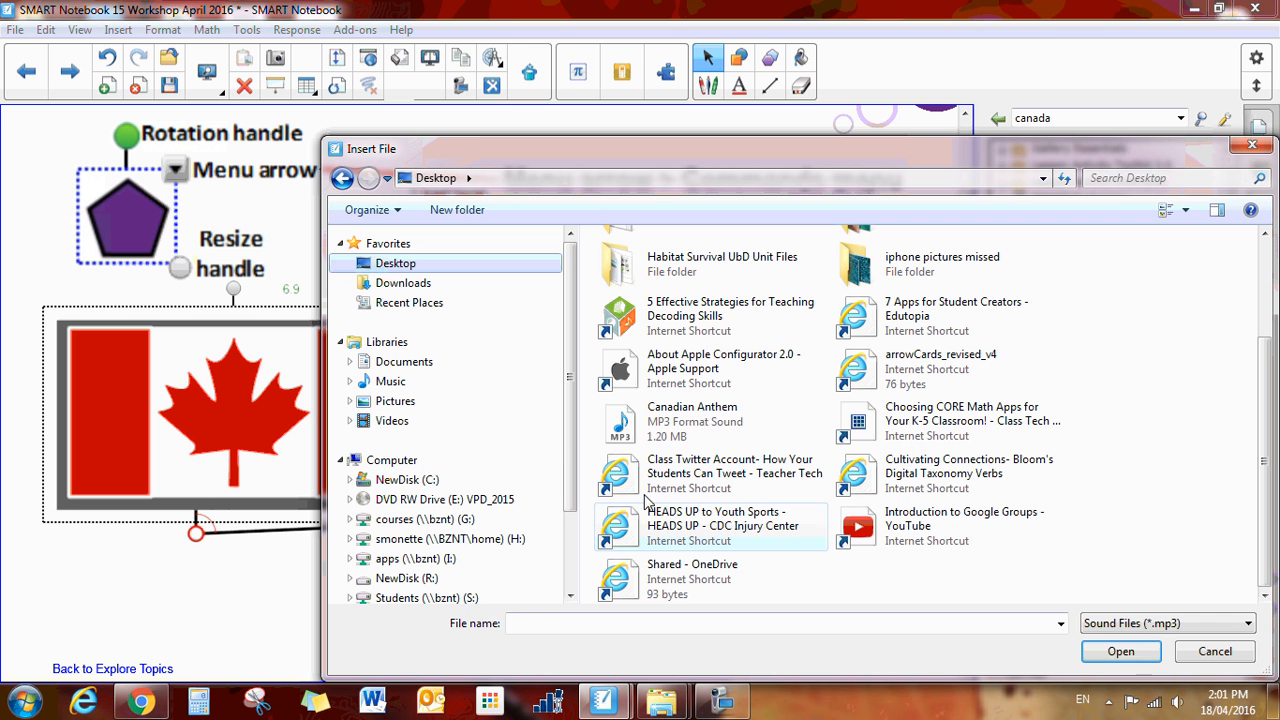
left_click(692, 420)
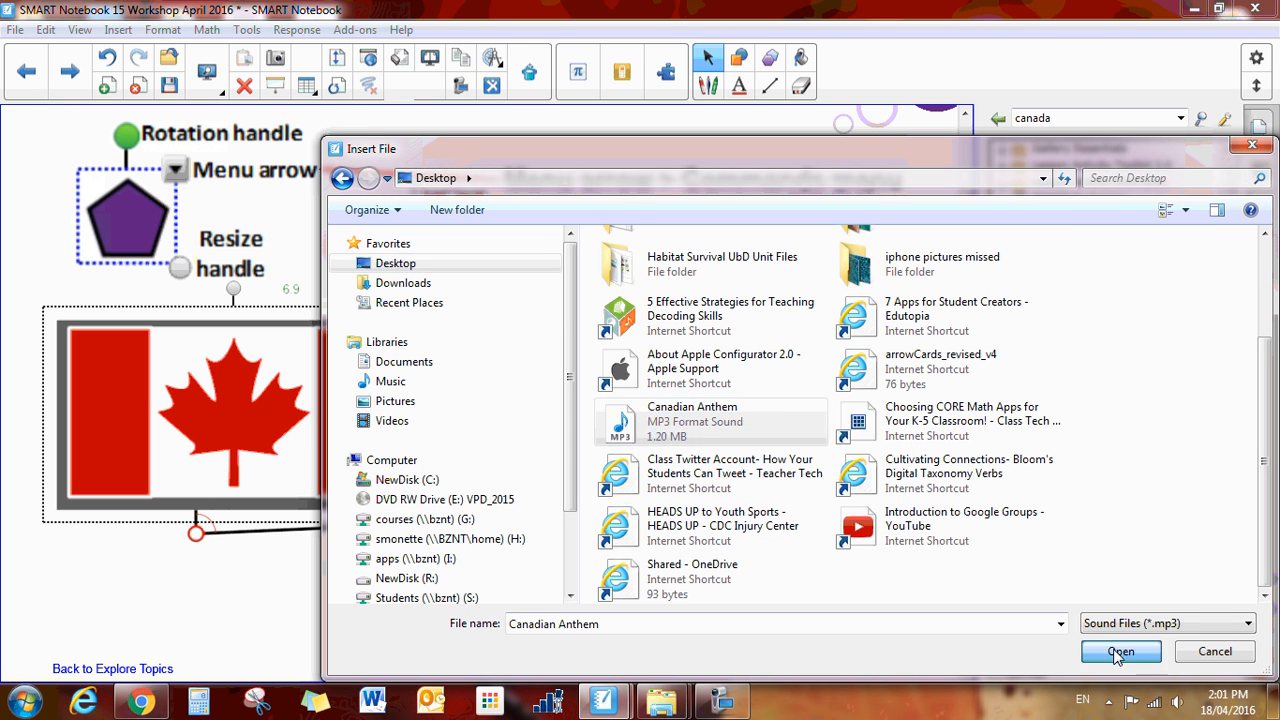
left_click(1120, 651)
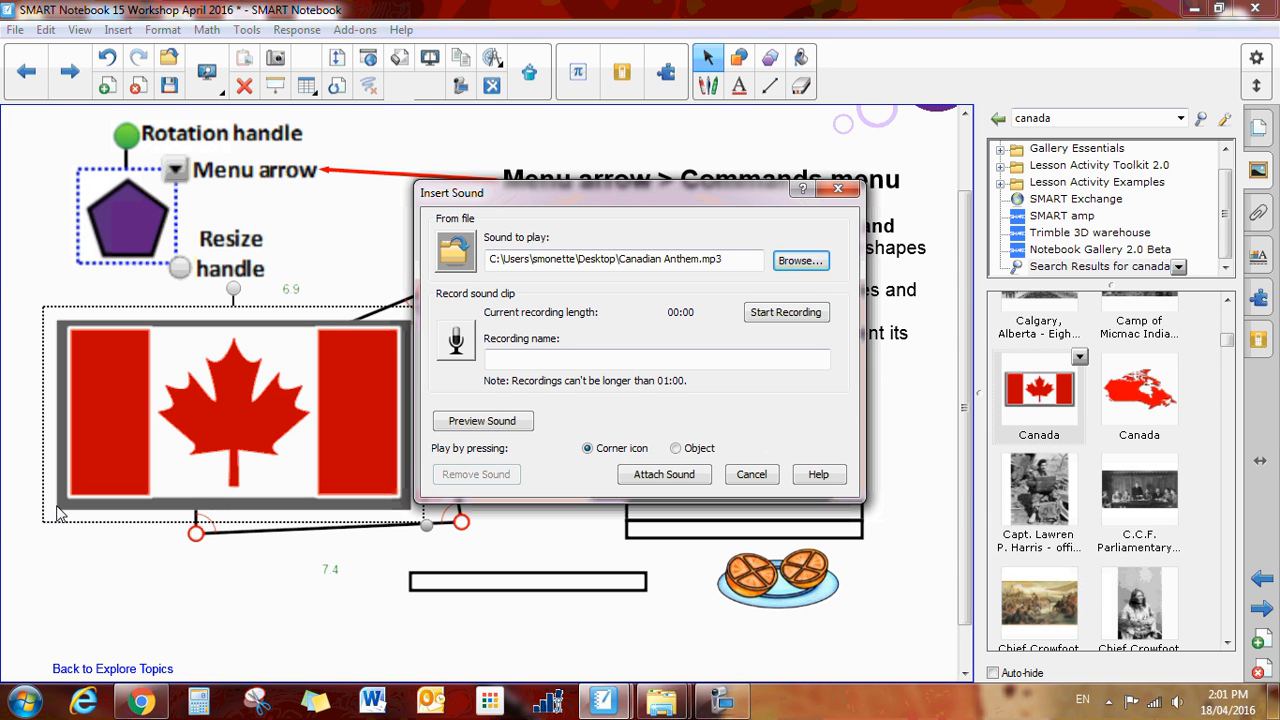
left_click(676, 448)
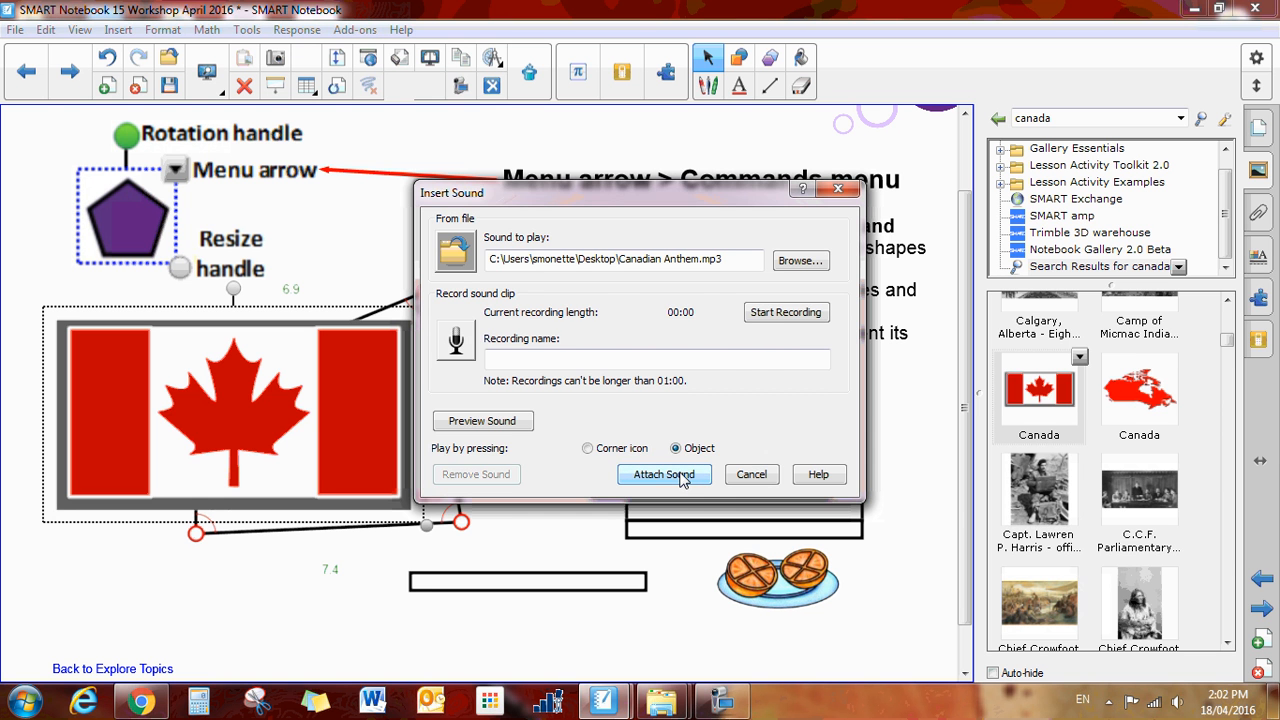
left_click(663, 474)
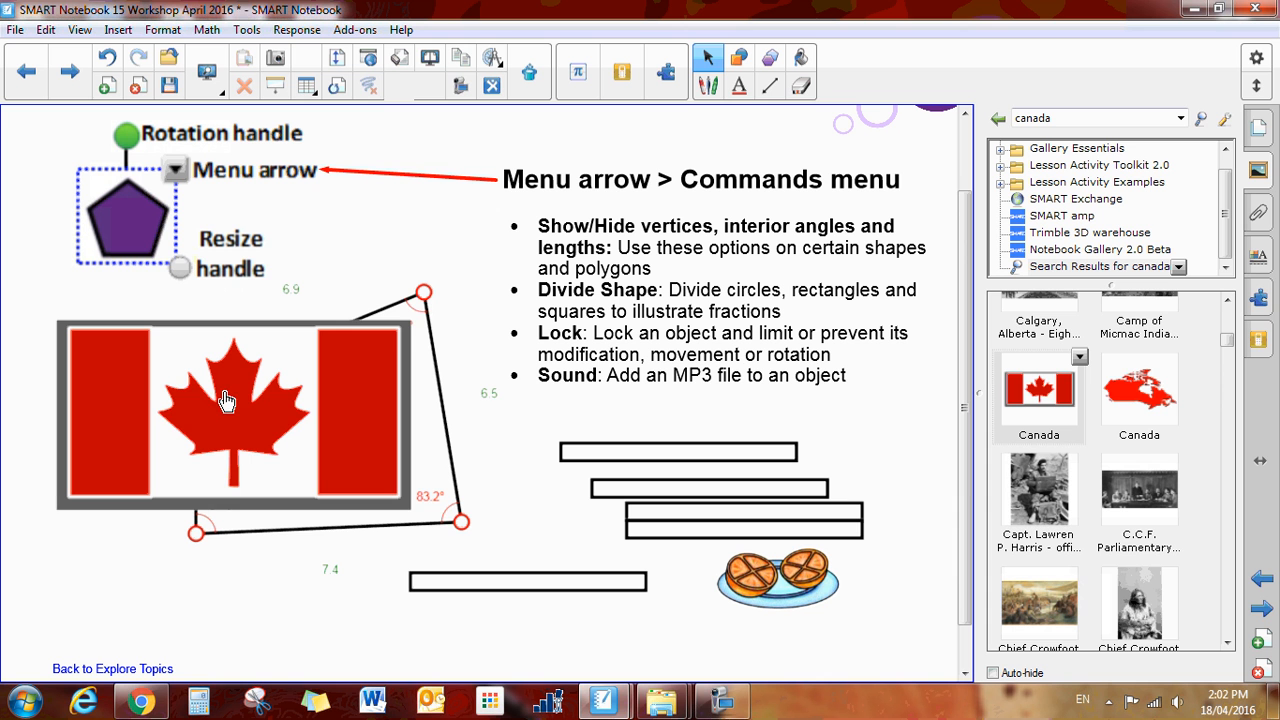
mouse_move(258, 561)
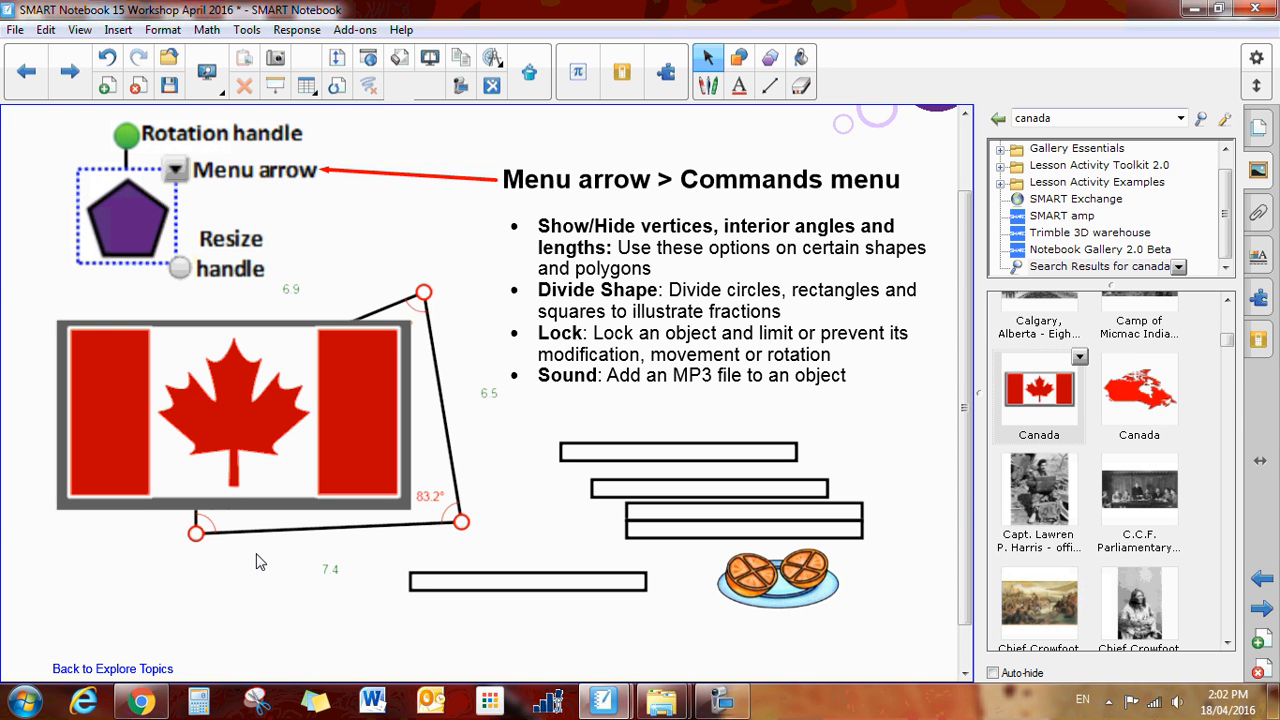
mouse_move(232, 435)
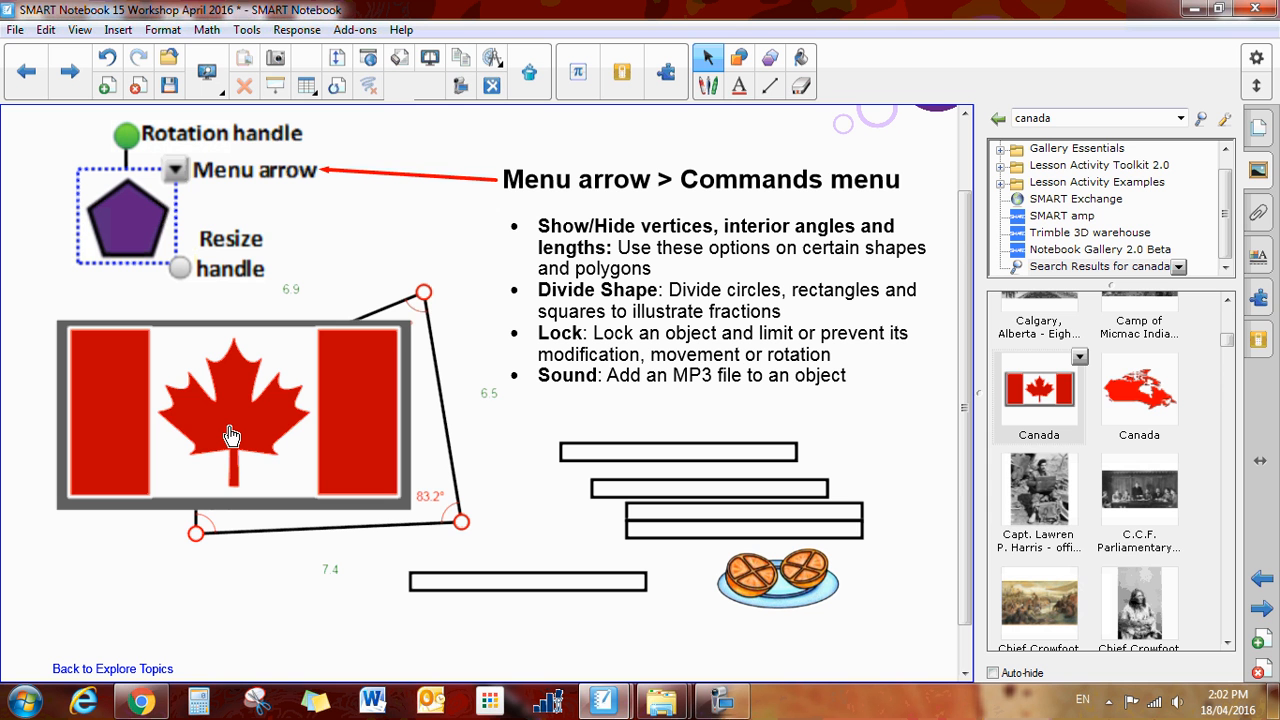
left_click(232, 435)
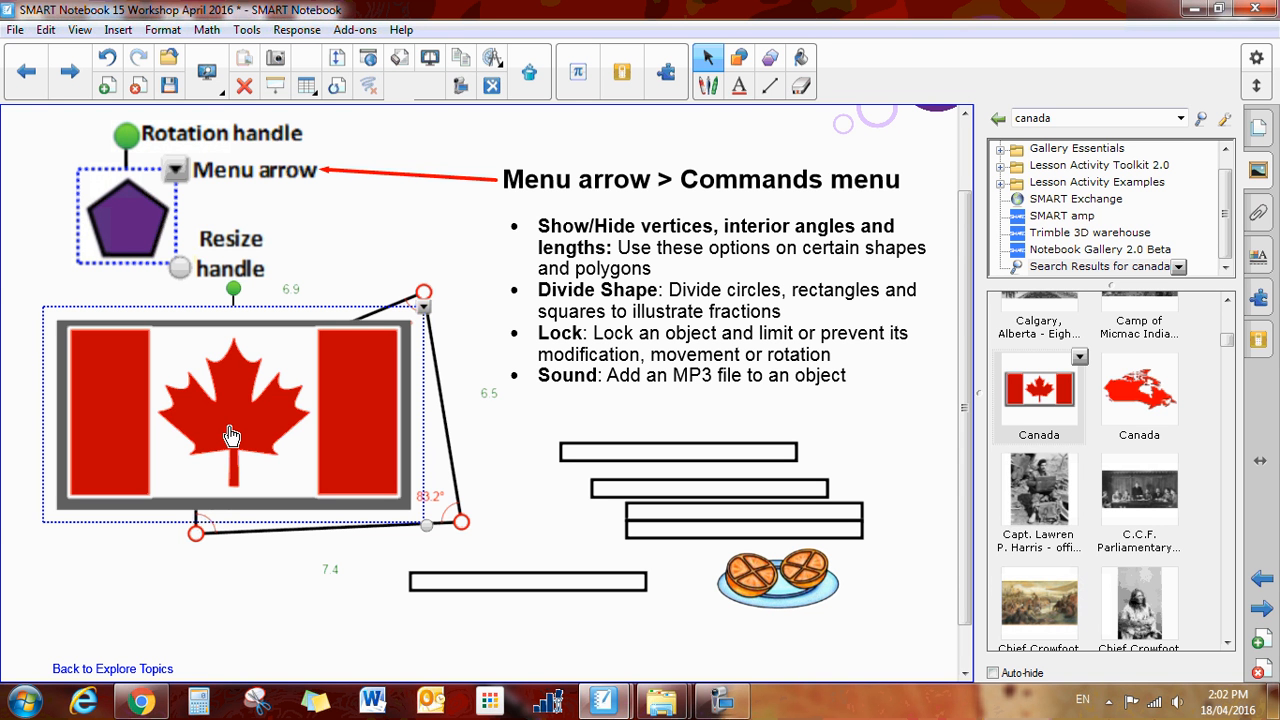
mouse_move(423, 333)
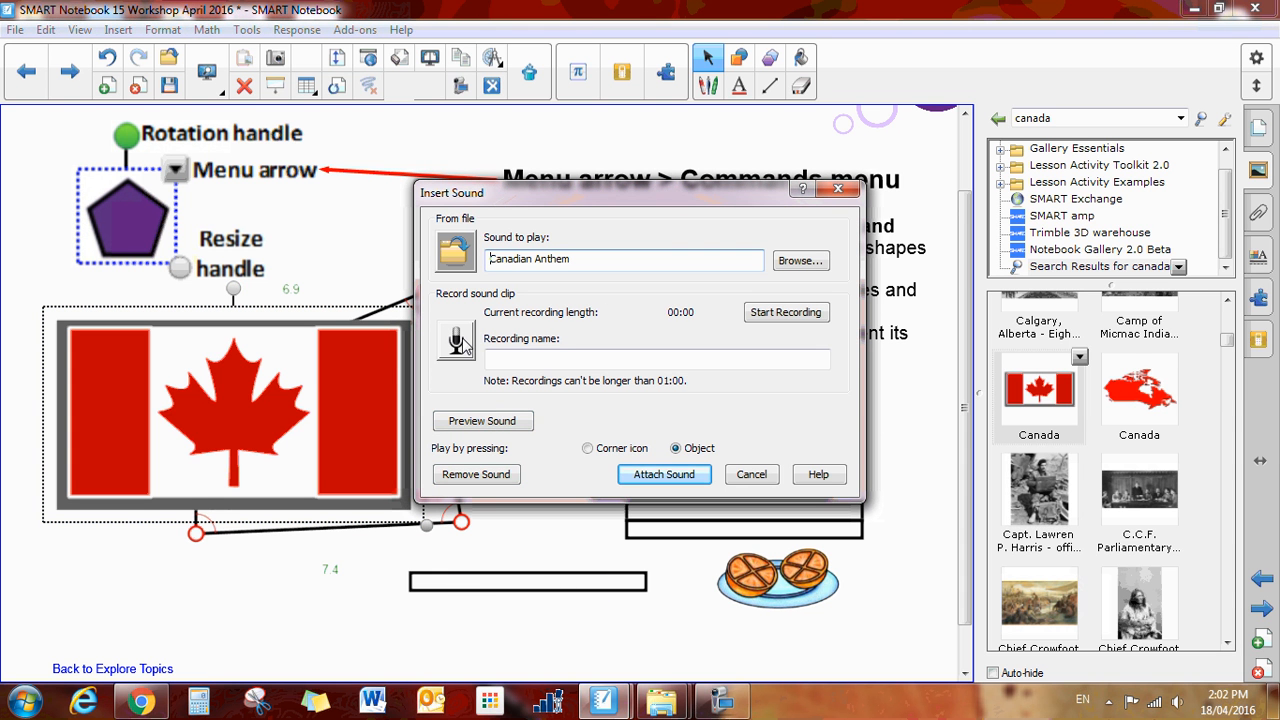
Record a short clip named 'Canada' and attach it to the flag with a corner icon.
left_click(786, 312)
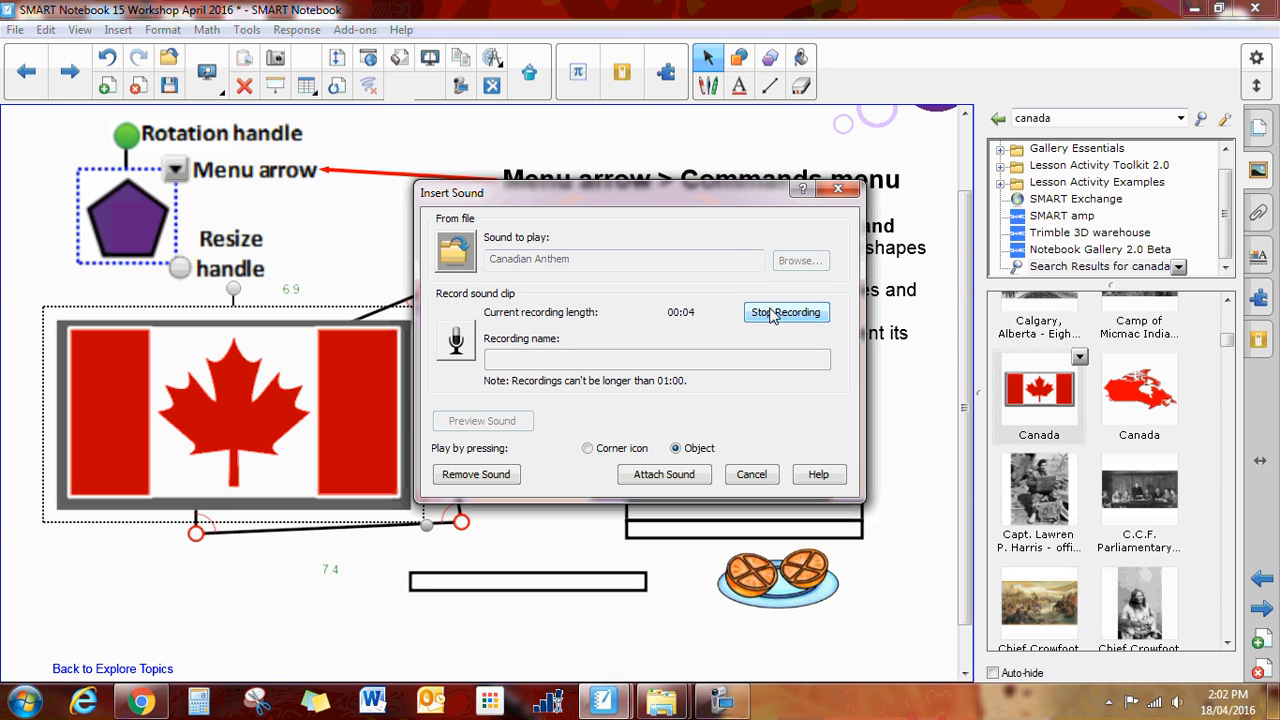
left_click(786, 312)
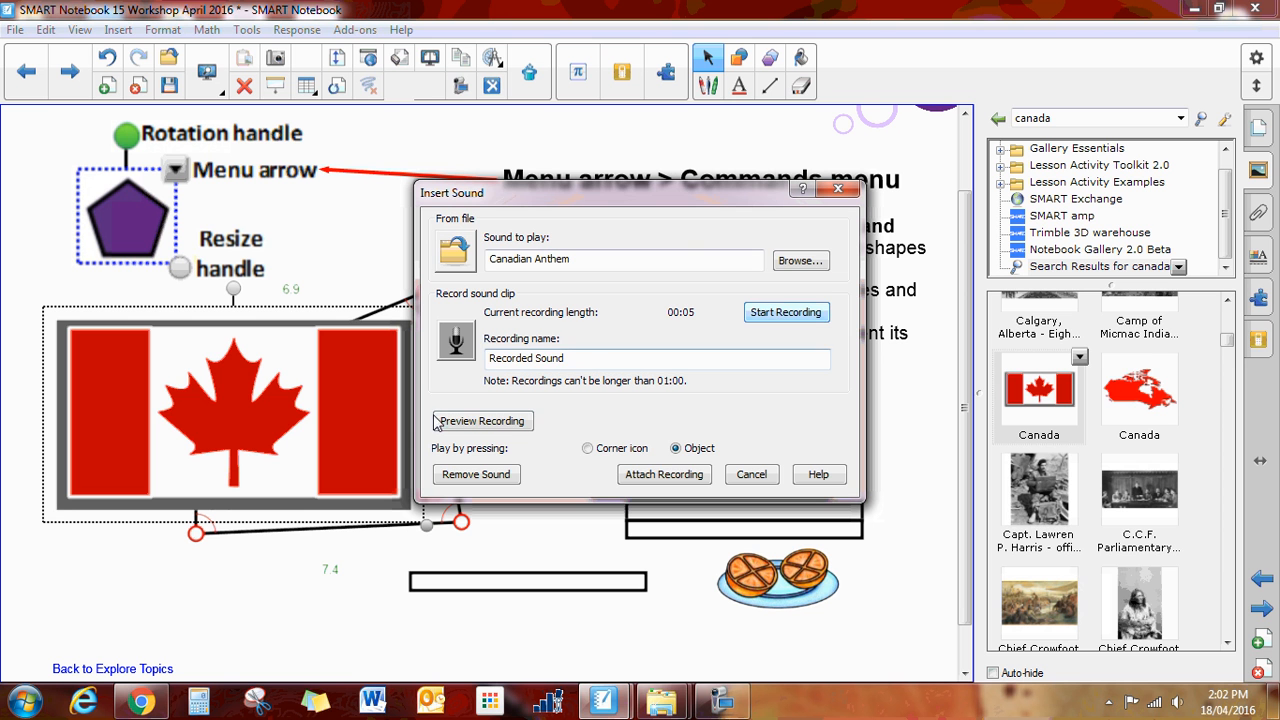
triple_click(658, 358)
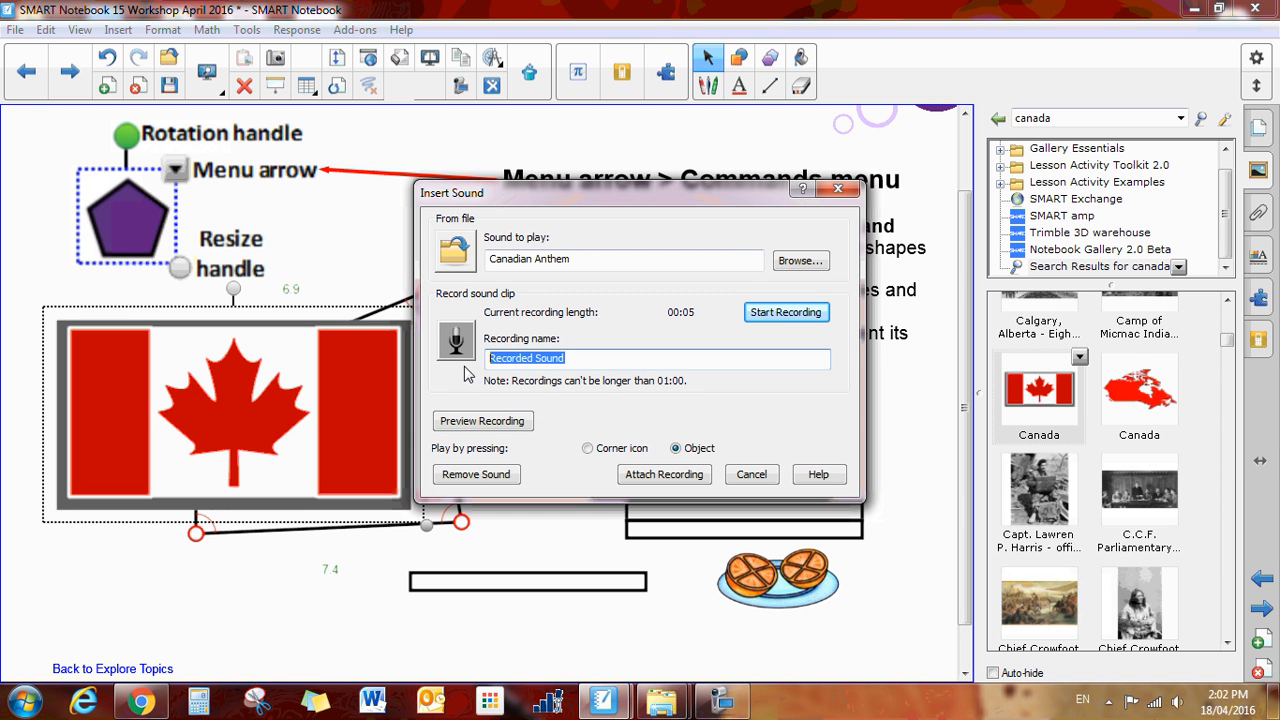
type("Canada")
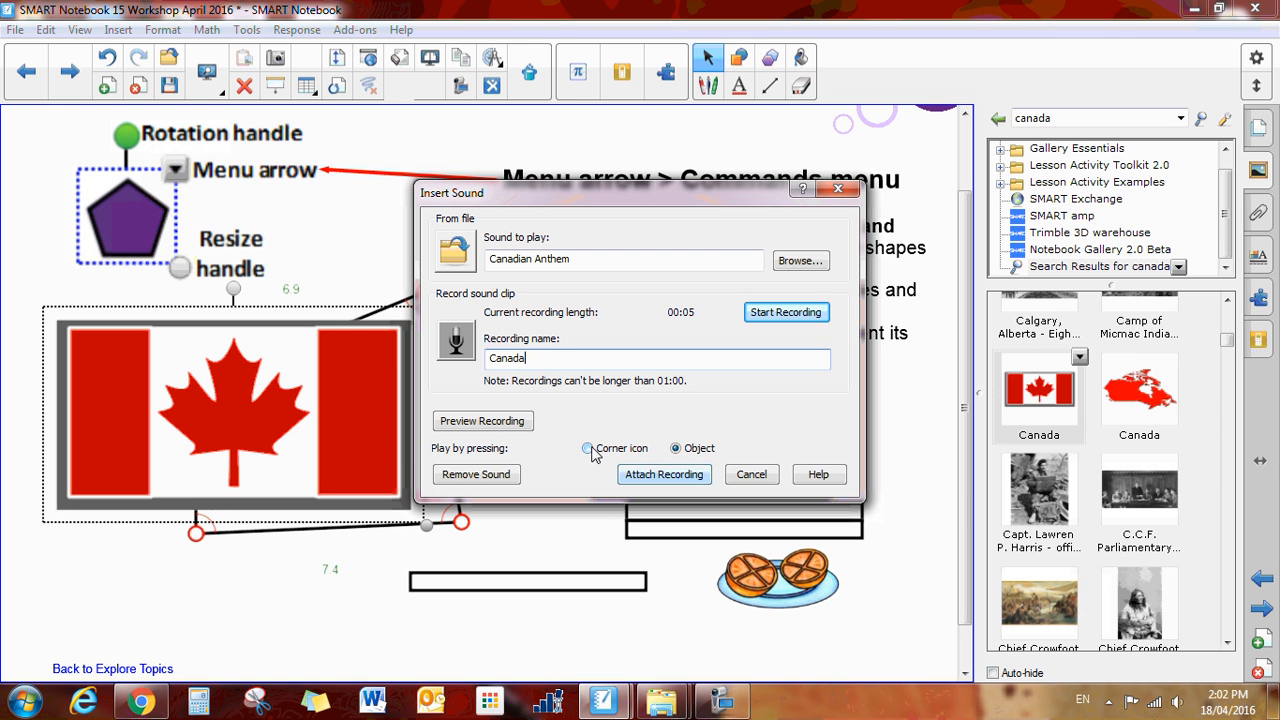
left_click(587, 448)
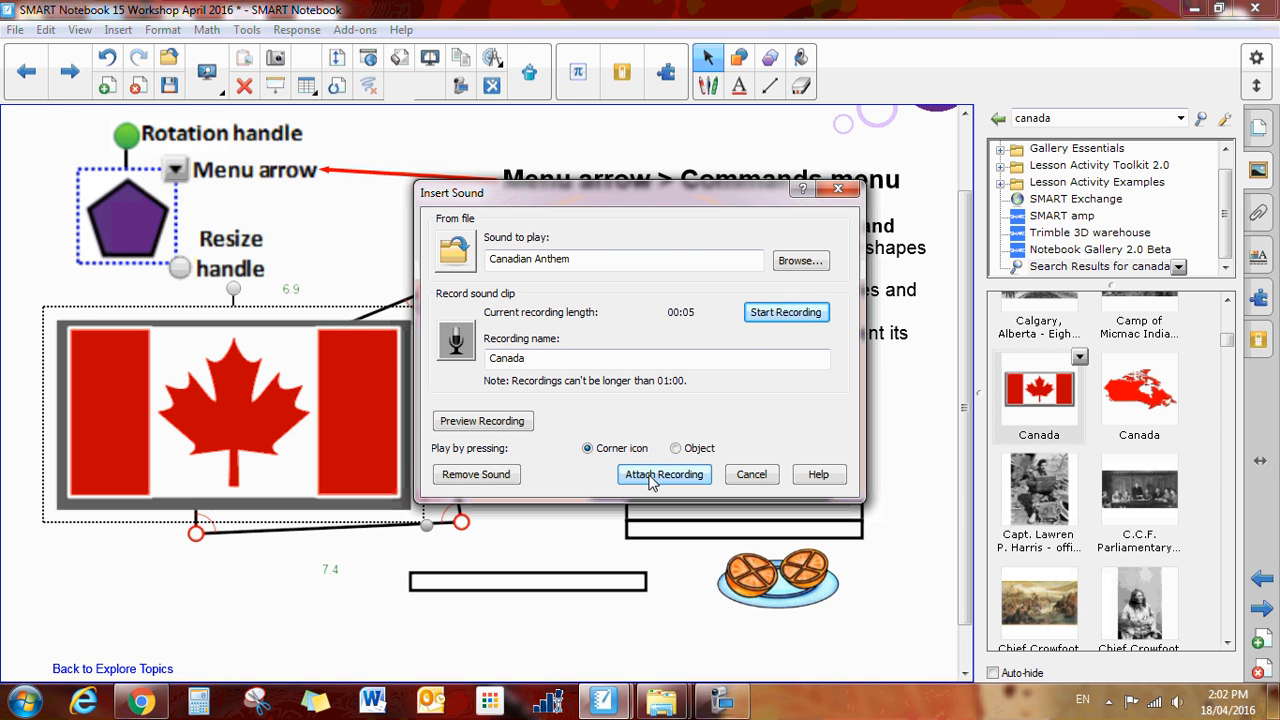
left_click(663, 474)
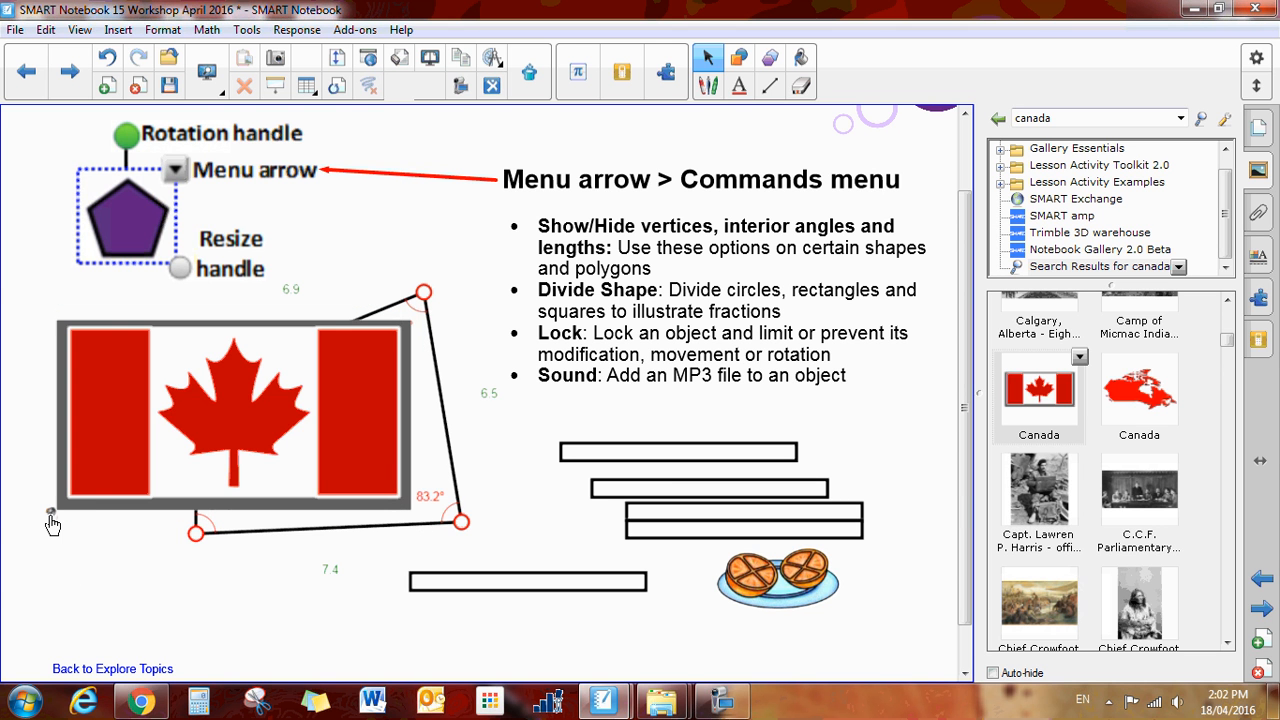
left_click(230, 415)
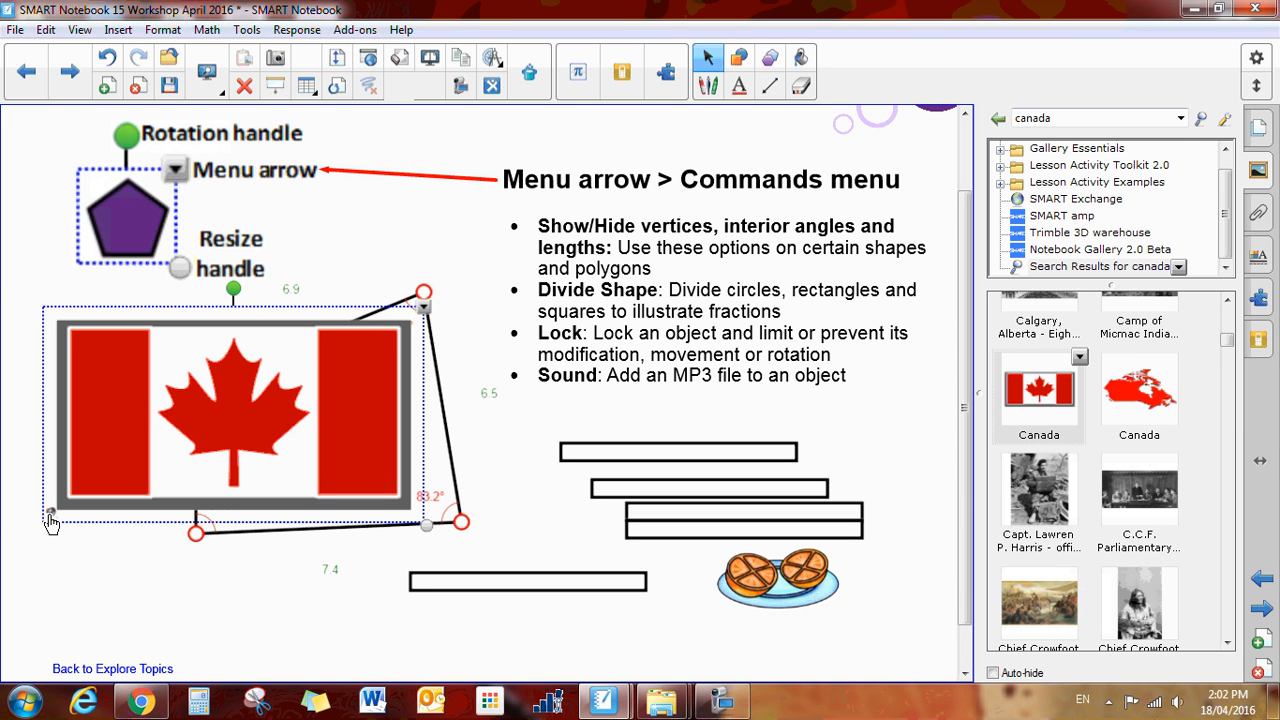
mouse_move(420, 310)
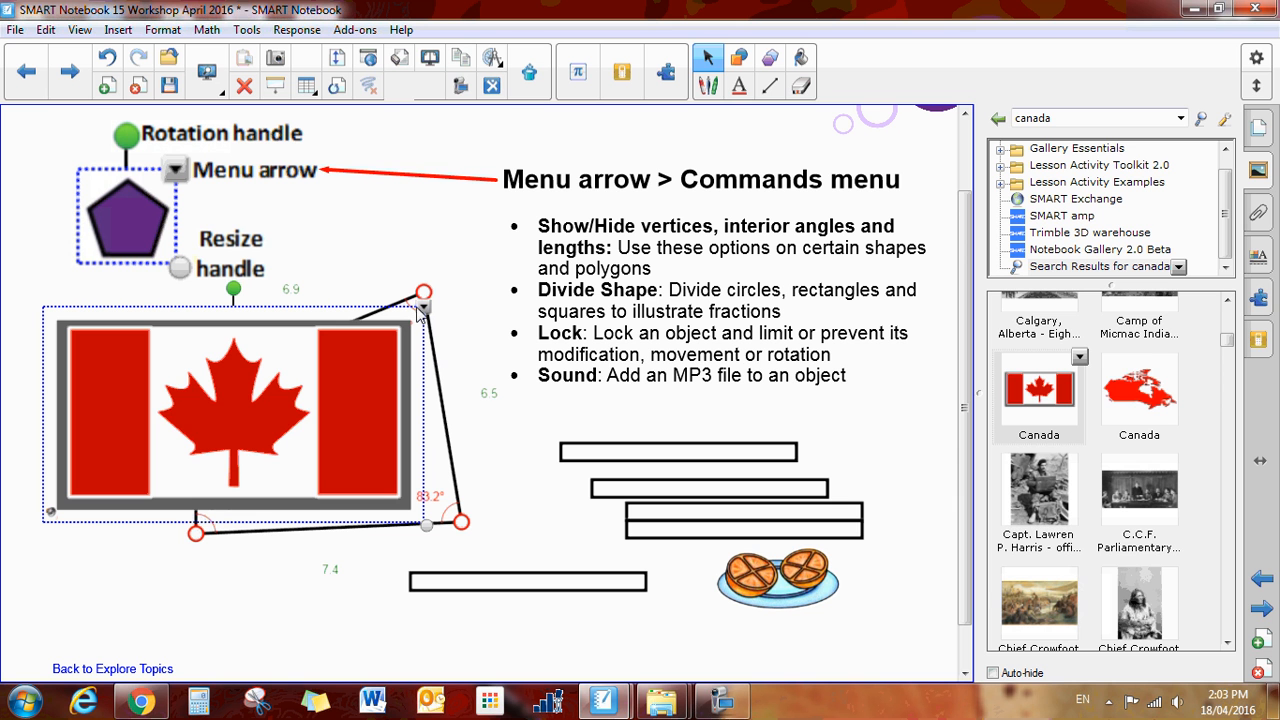